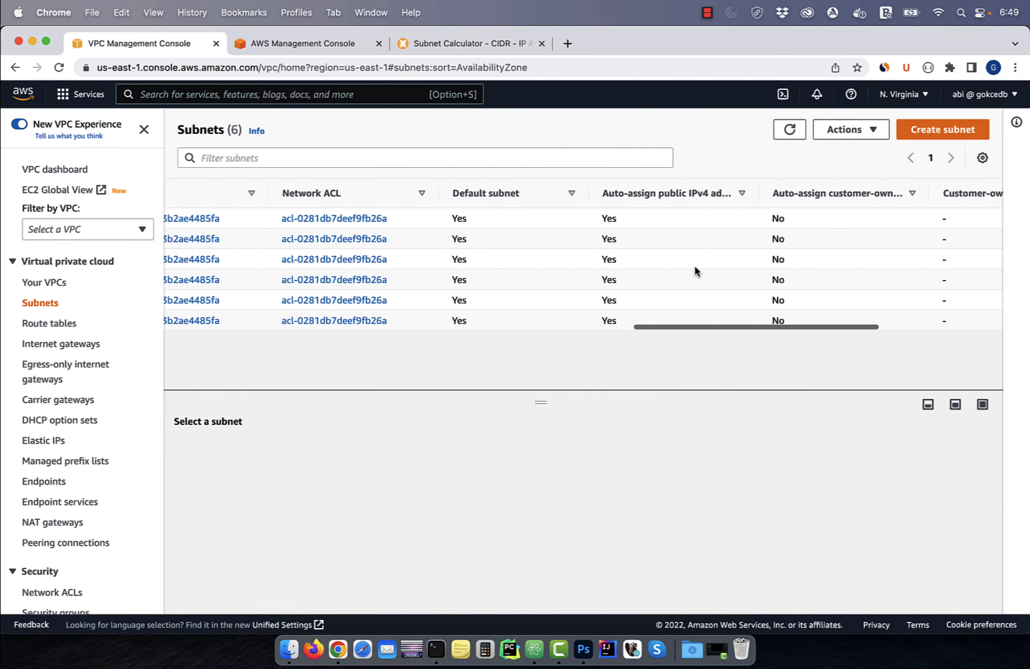
Step: Glimpse the subnet and instance pages, then settle on the console home page
left_click(942, 129)
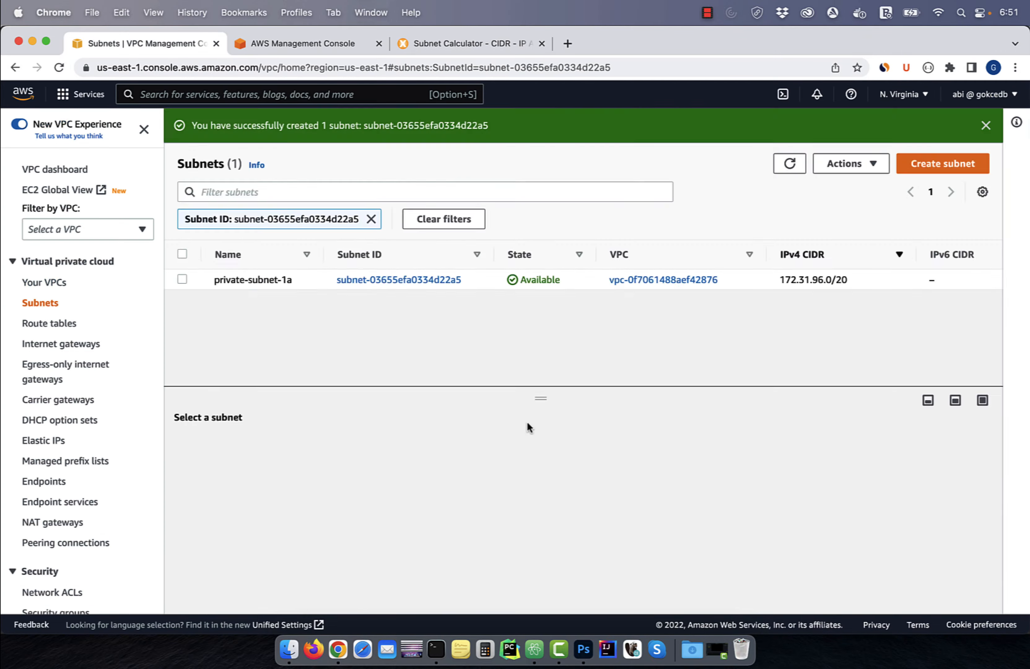
left_click(302, 44)
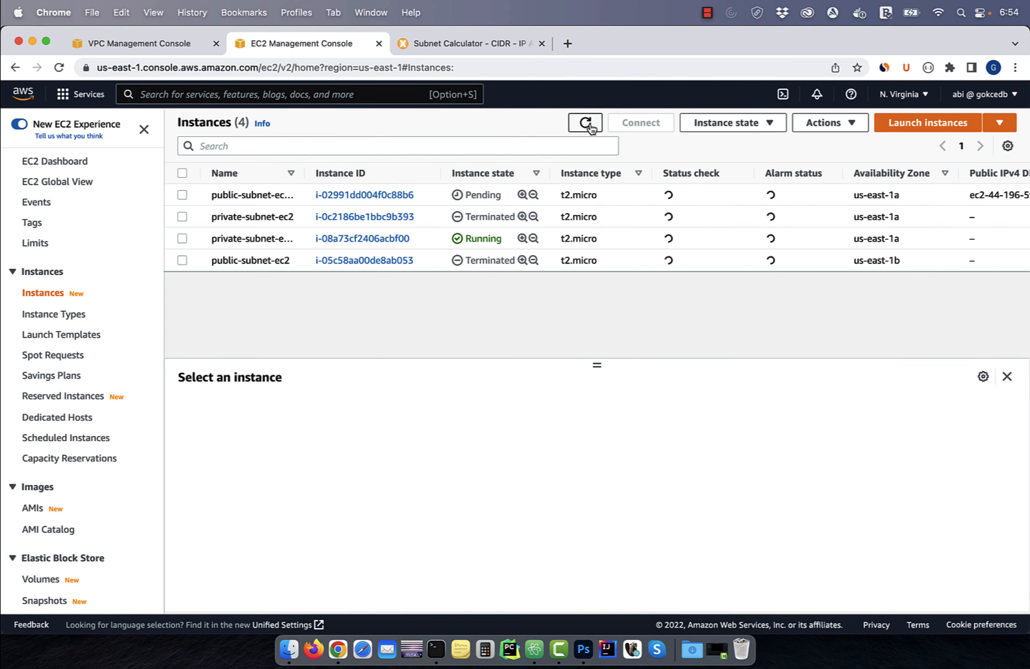
left_click(535, 650)
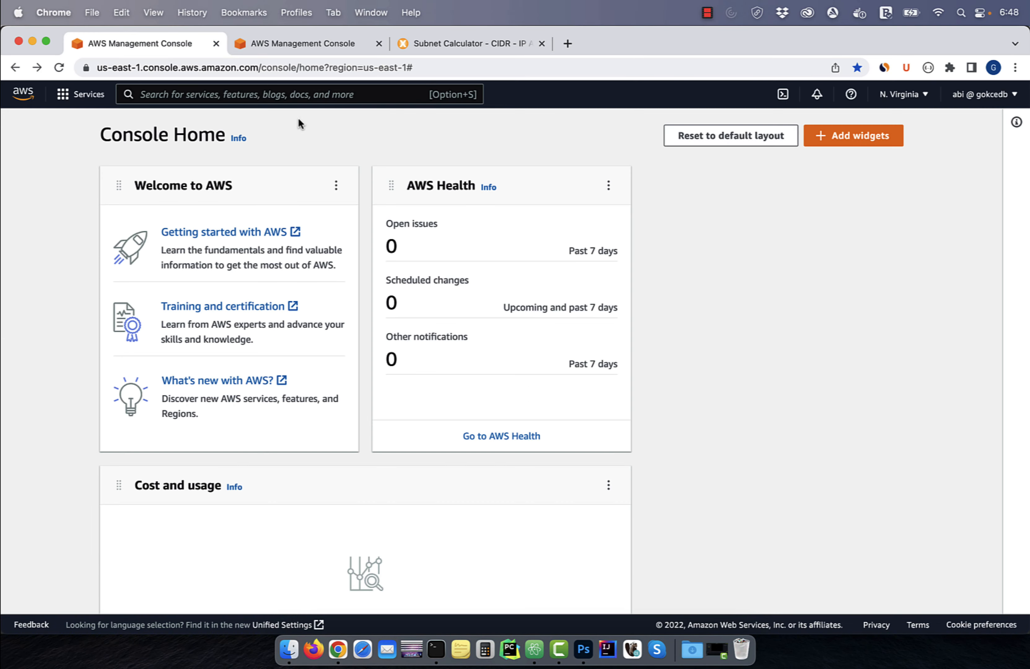
Step: Go to Your VPCs via the 'vpc' search and show the default VPC 172.31.0.0/16 details
type("vpc")
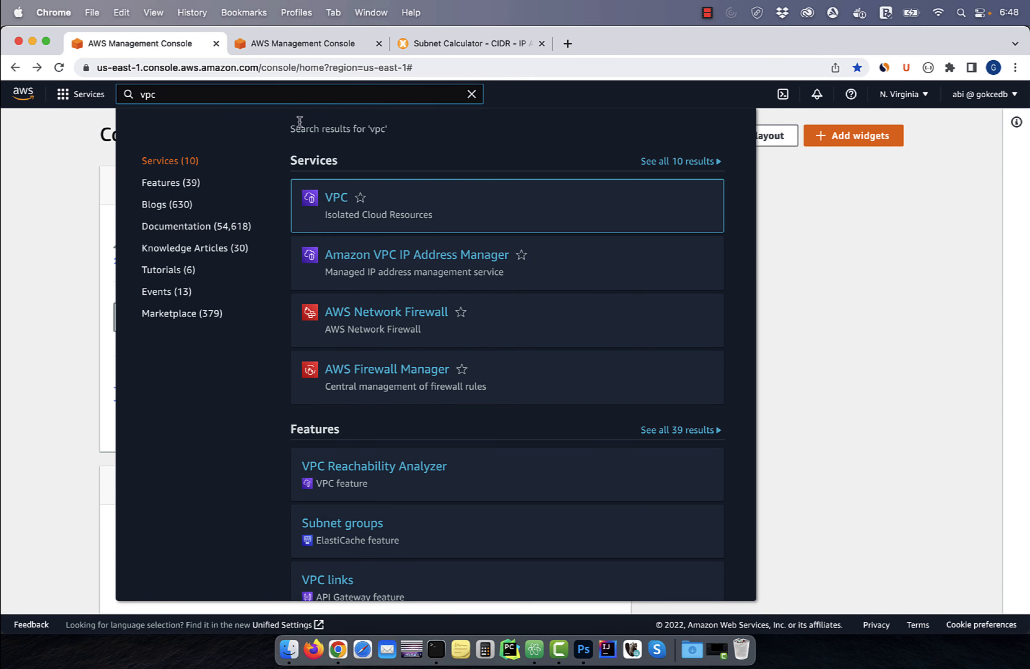
left_click(336, 197)
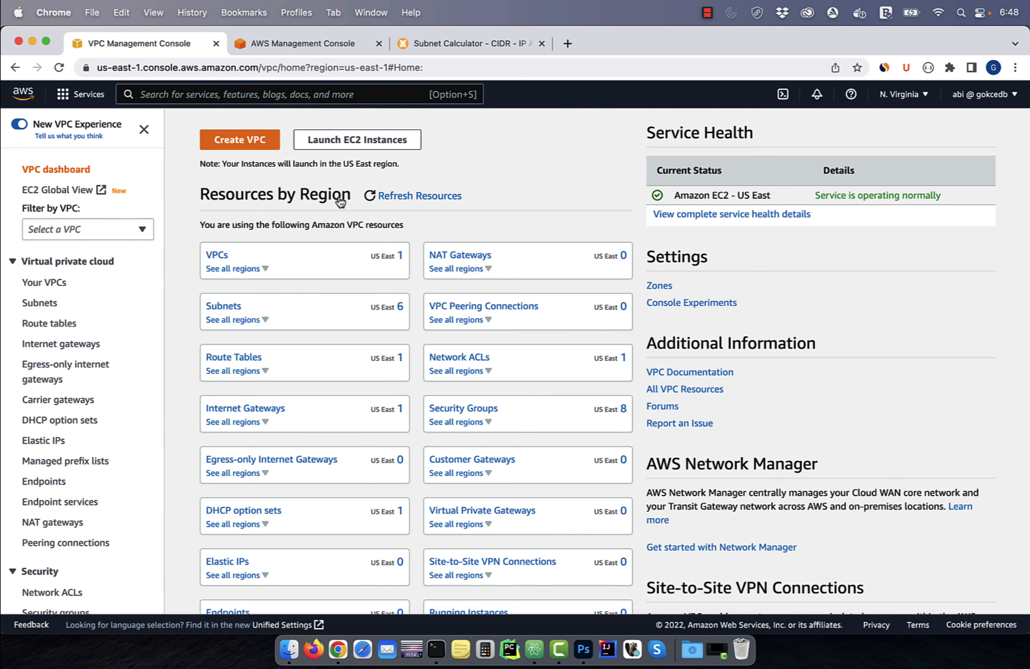
left_click(44, 283)
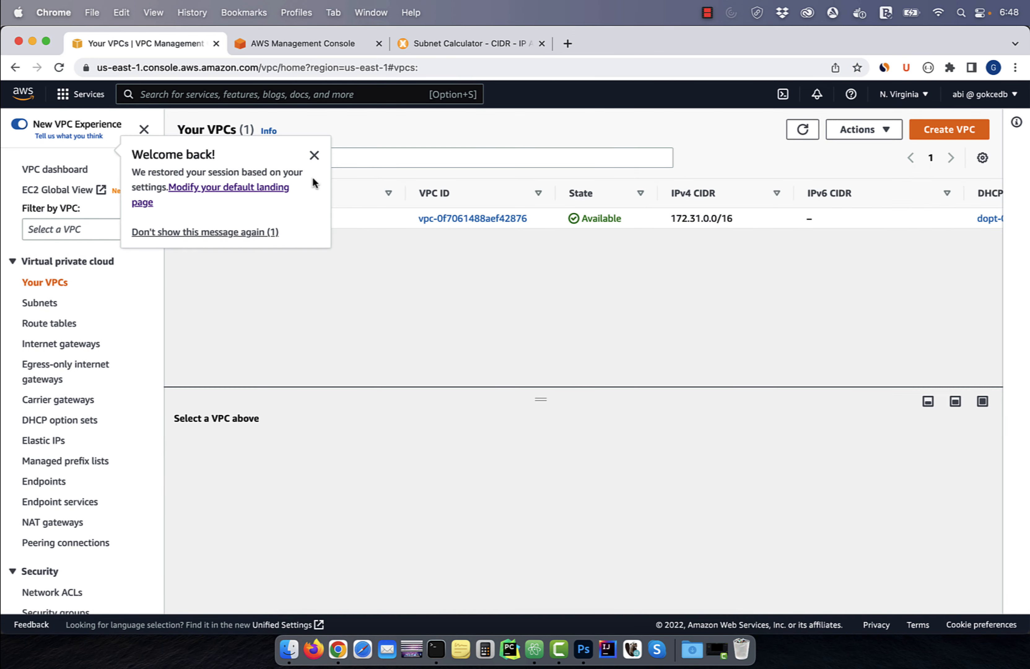
left_click(315, 156)
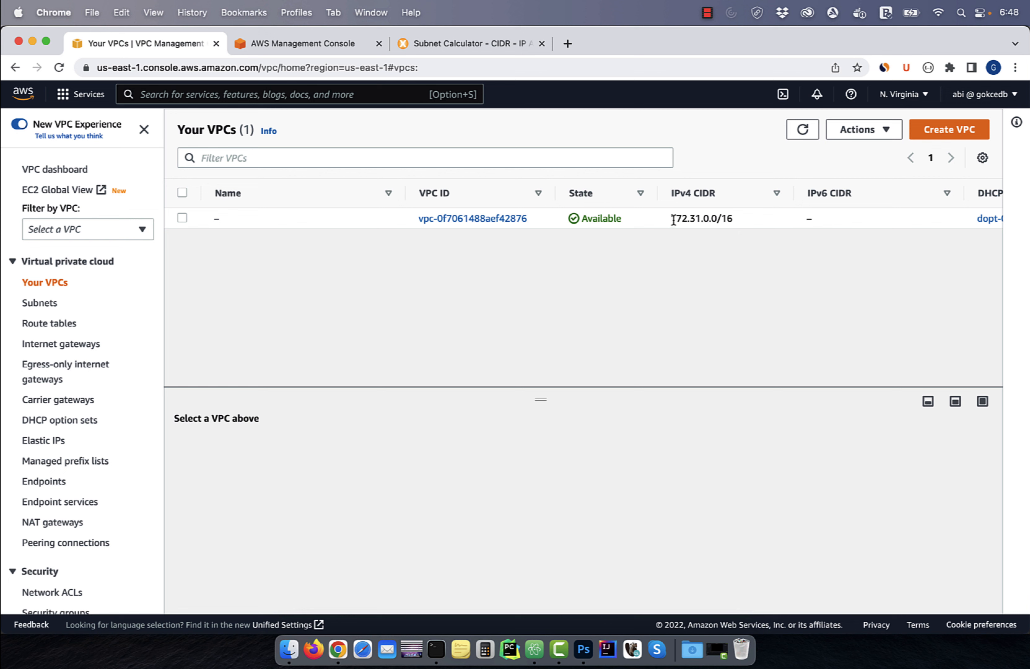
double_click(694, 218)
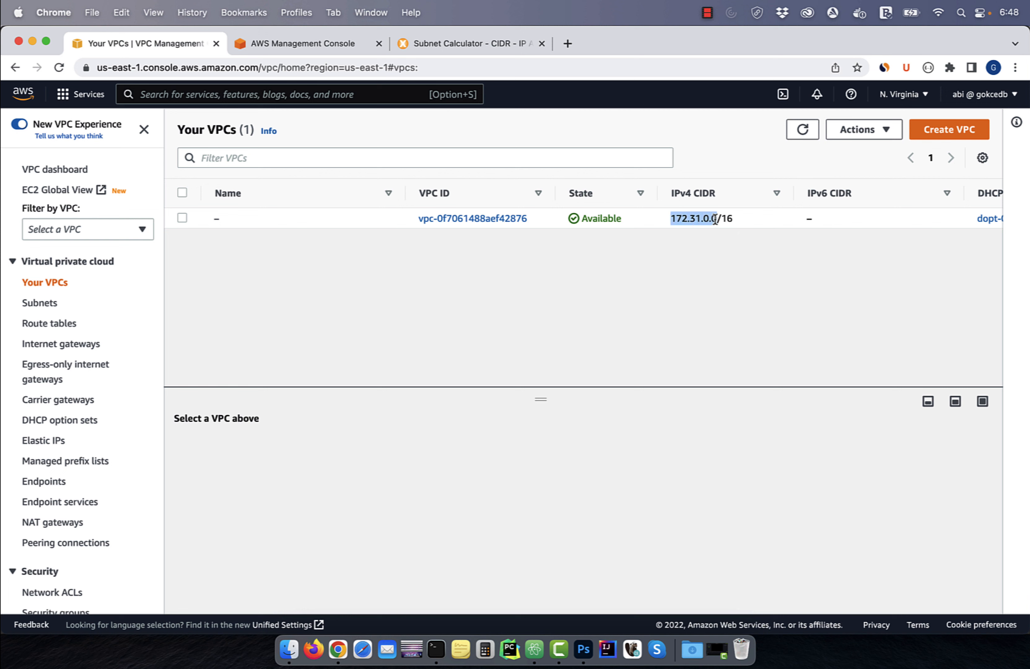
left_click(182, 218)
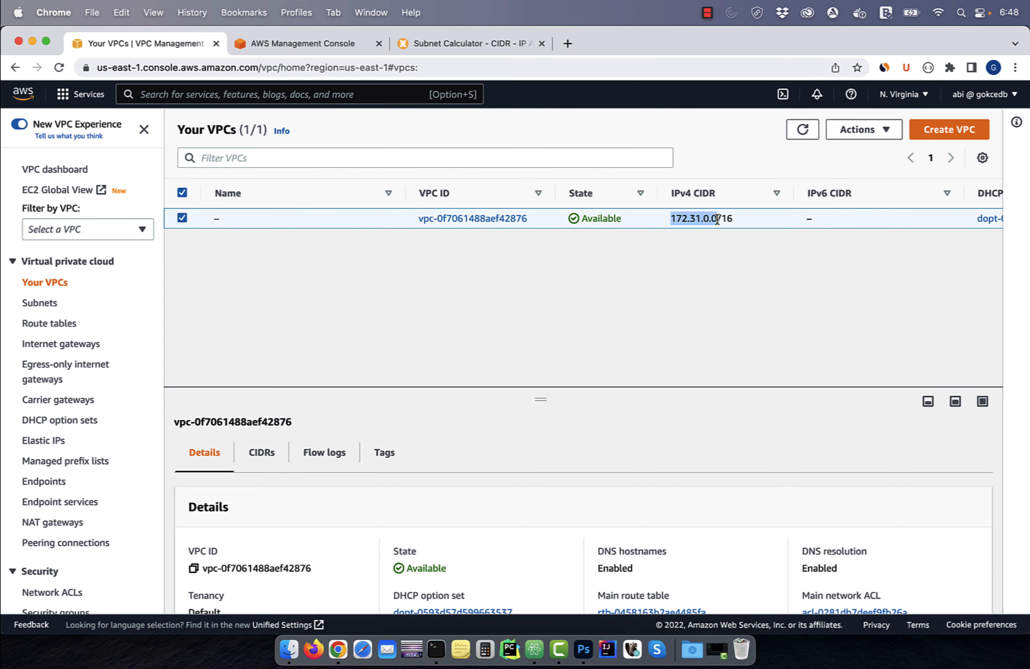
Step: Calculate 172.31.0.0/16 in MxToolbox: 172.31.0.0–172.31.255.255, 65,536 addresses
left_click(467, 43)
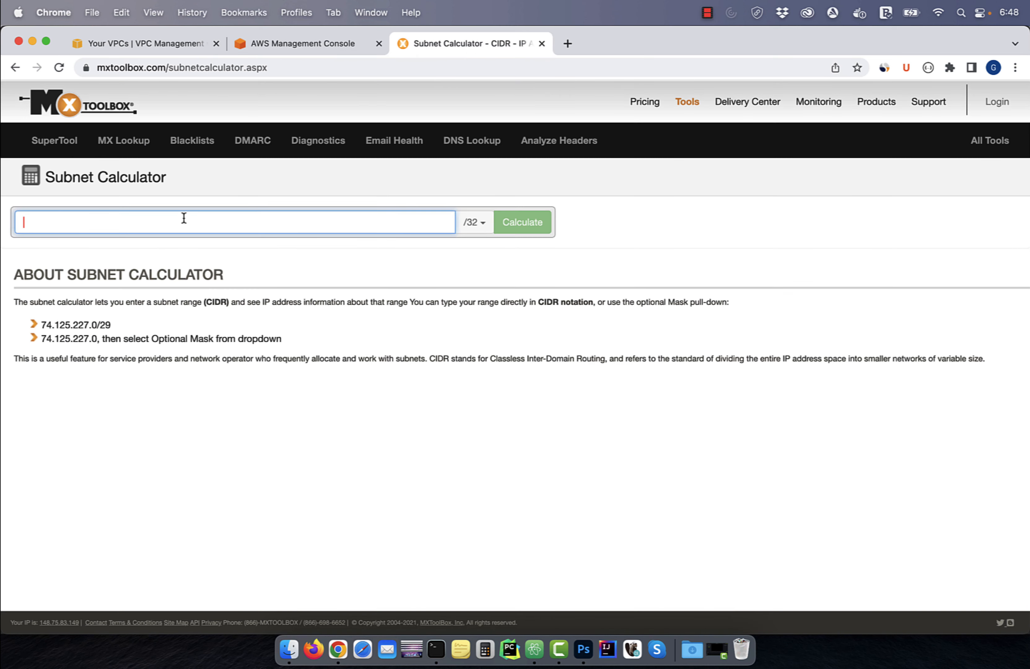
type("172.31.0.0")
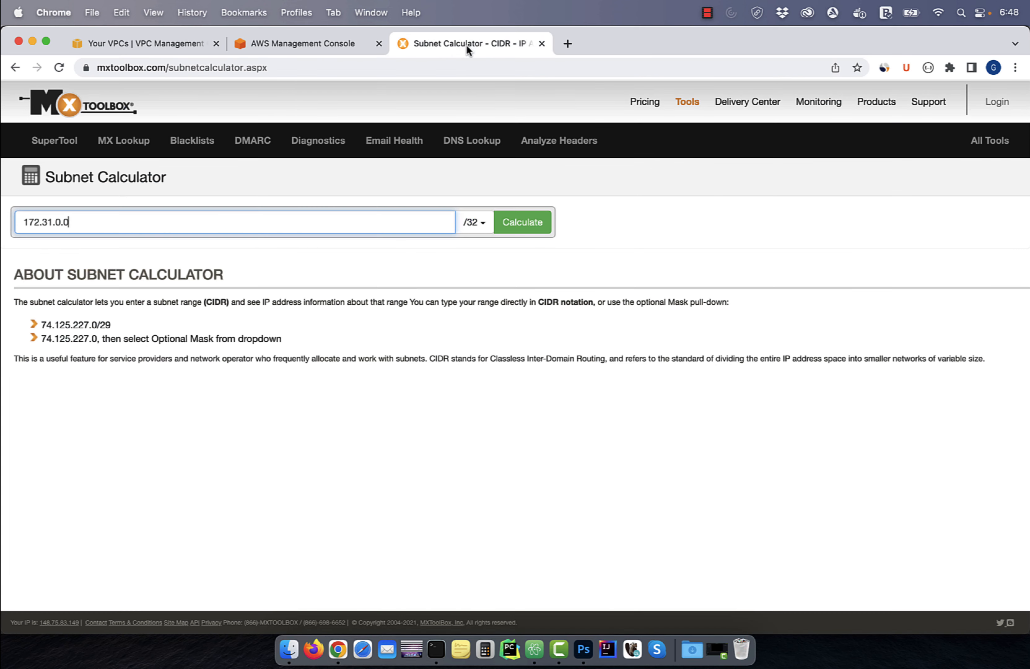
left_click(473, 222)
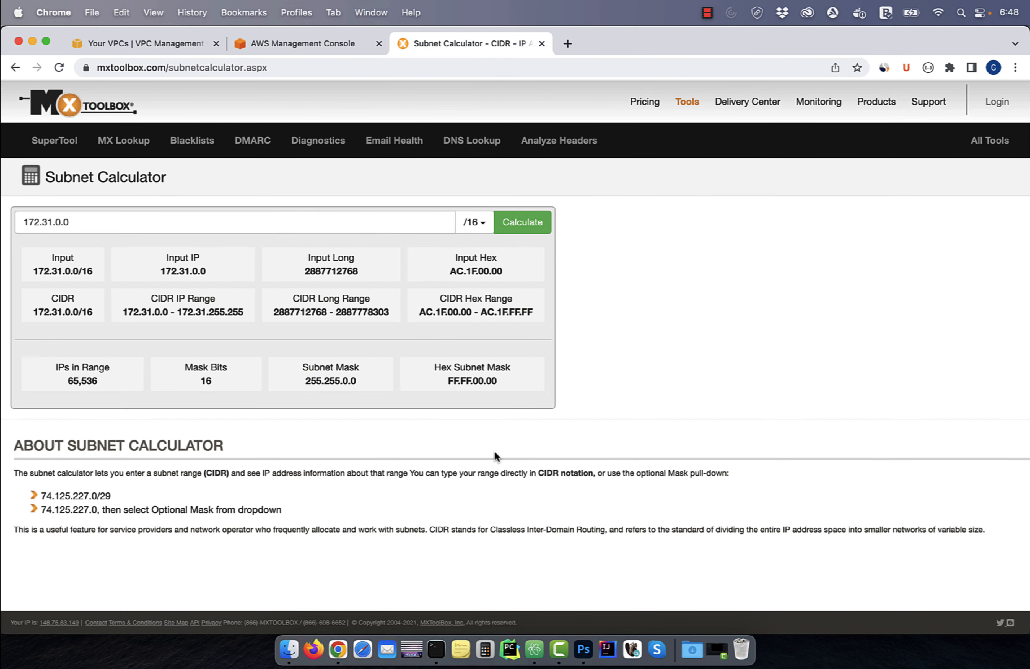
mouse_move(92, 392)
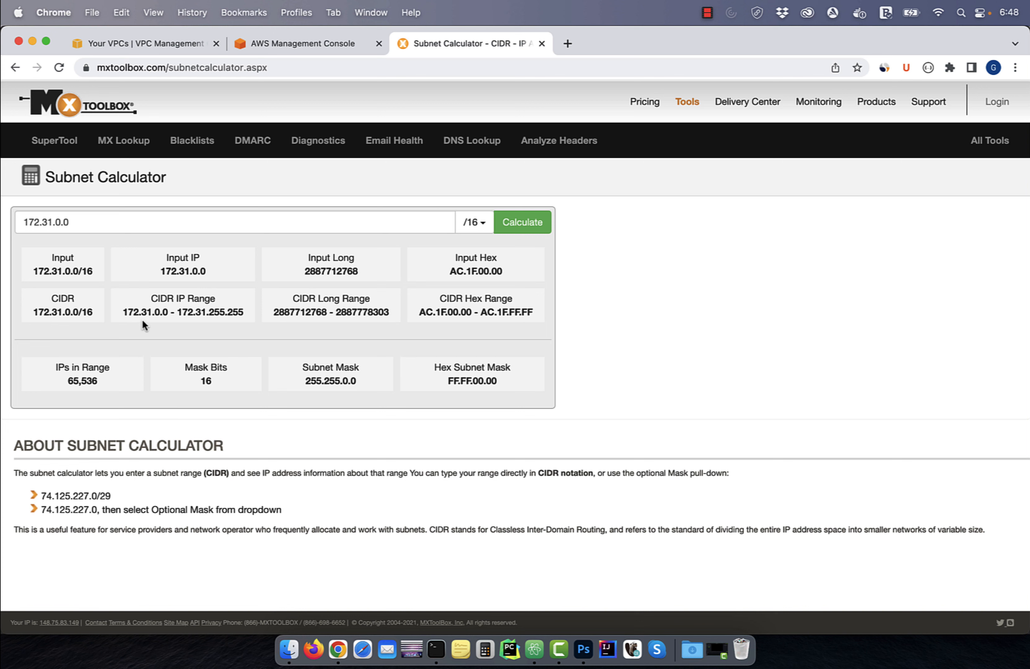
mouse_move(296, 97)
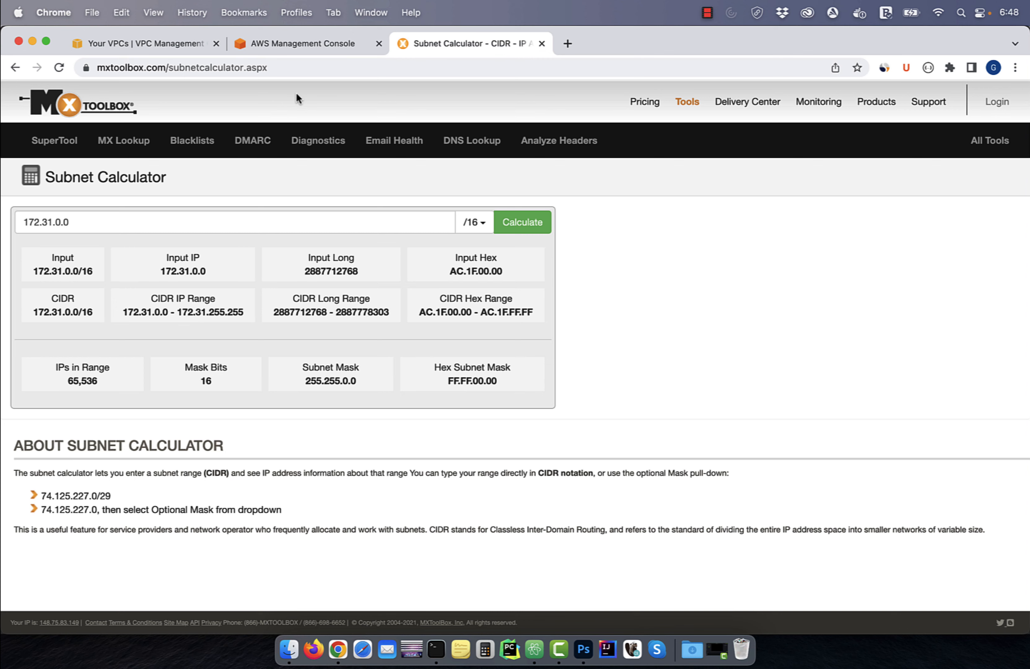
Step: List the VPC's subnets sorted by Availability Zone
left_click(139, 43)
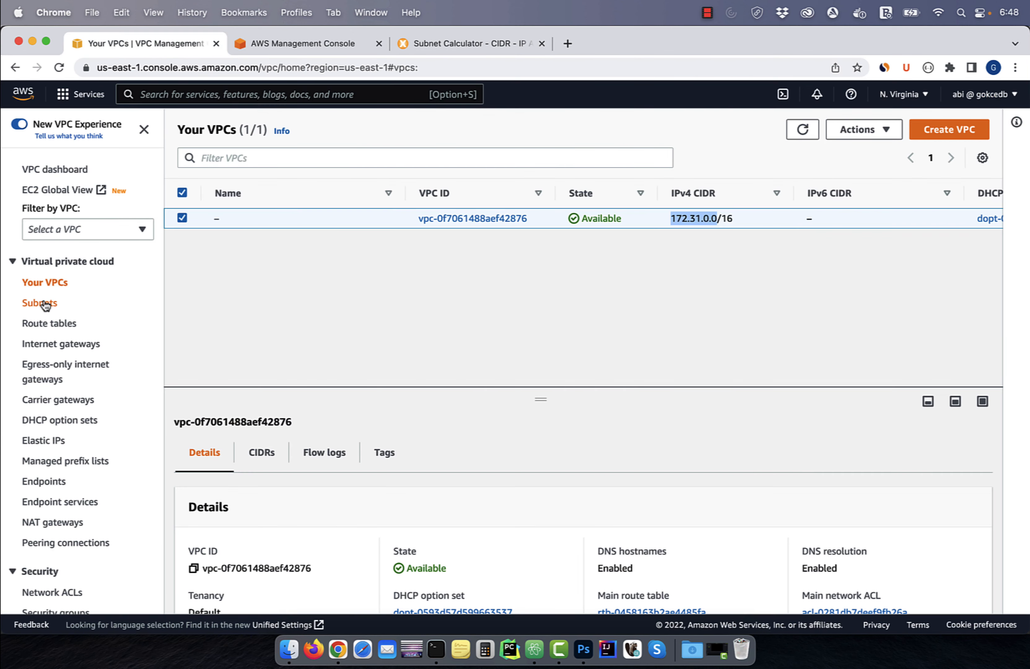
left_click(40, 303)
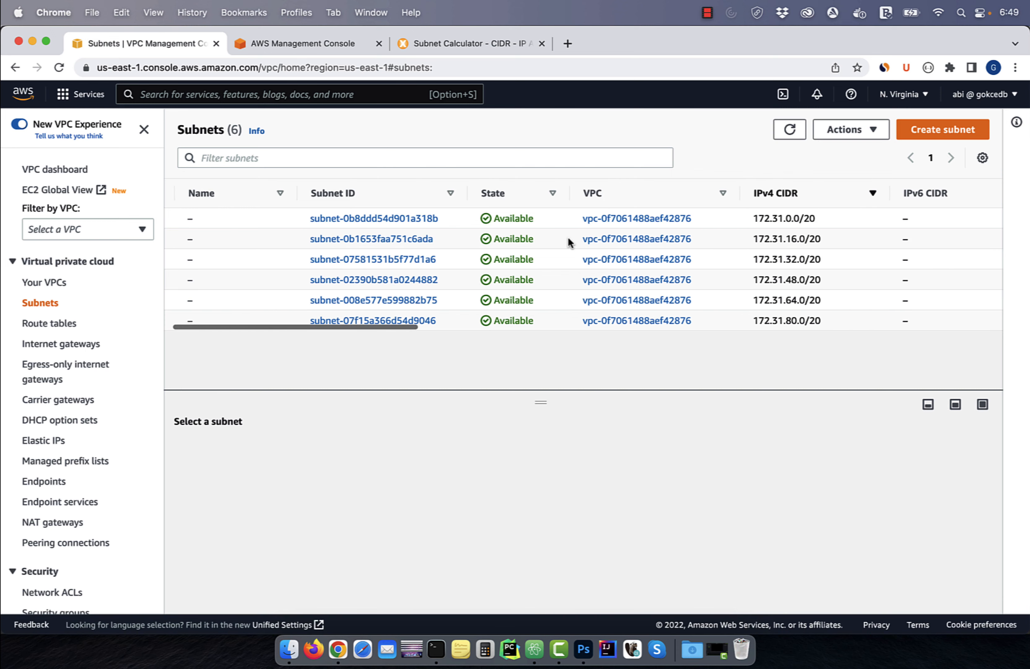
scroll("right", 3)
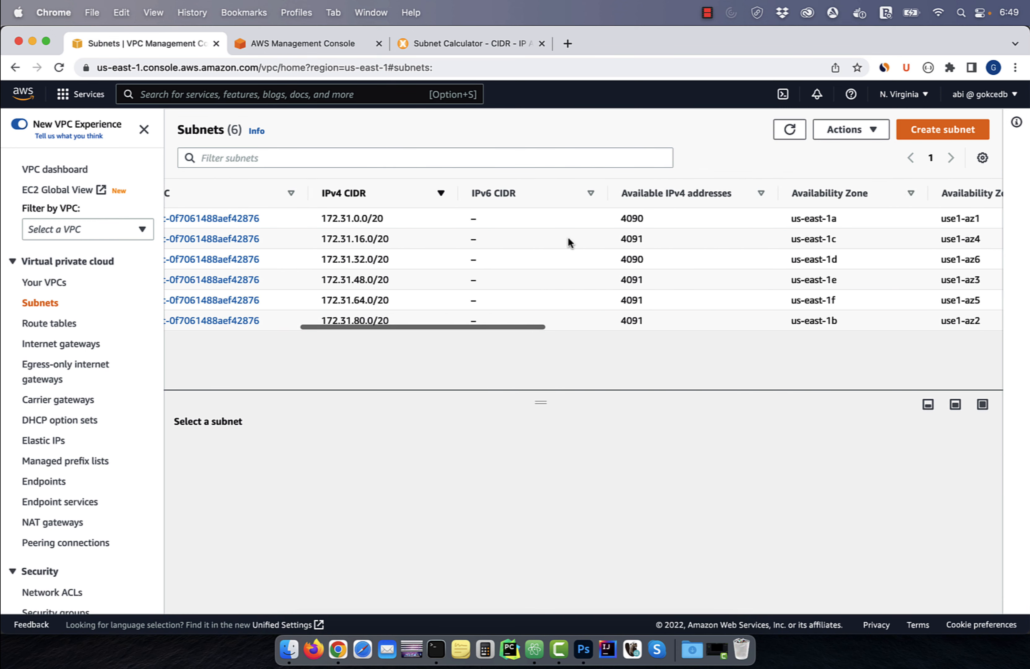
left_click(611, 193)
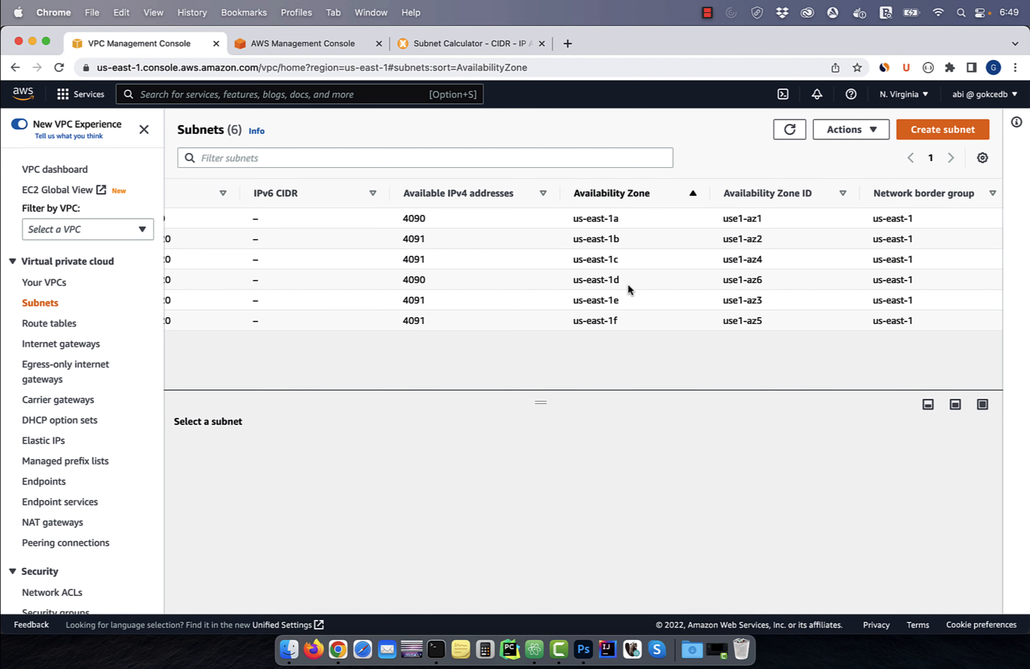
Step: Scan the subnet columns and show the details of the 172.31.0.0/20 subnet
scroll("right", 3)
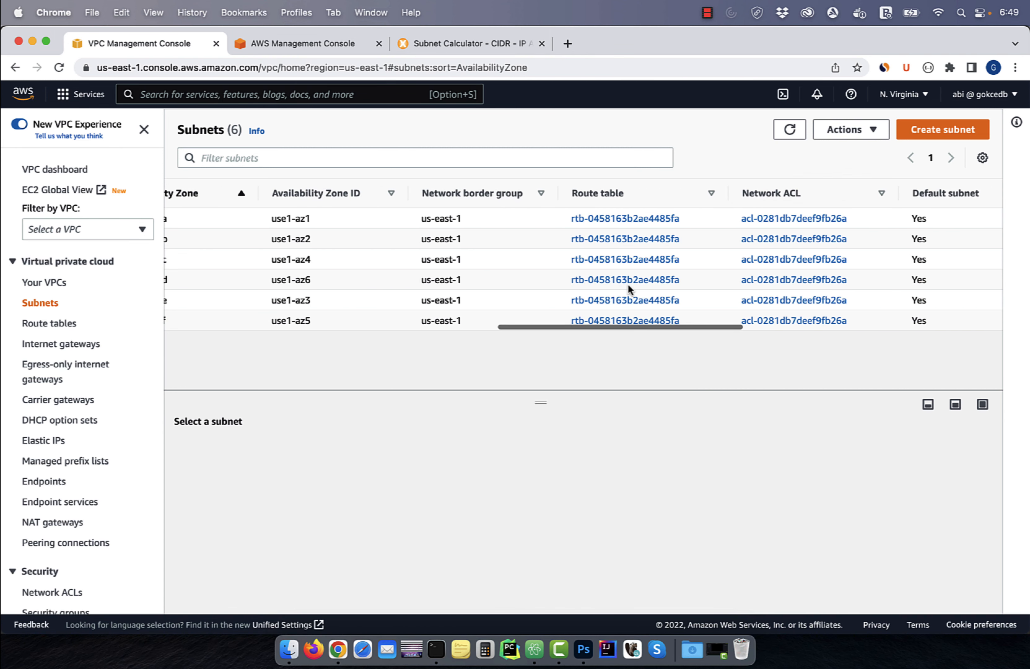
scroll("right", 3)
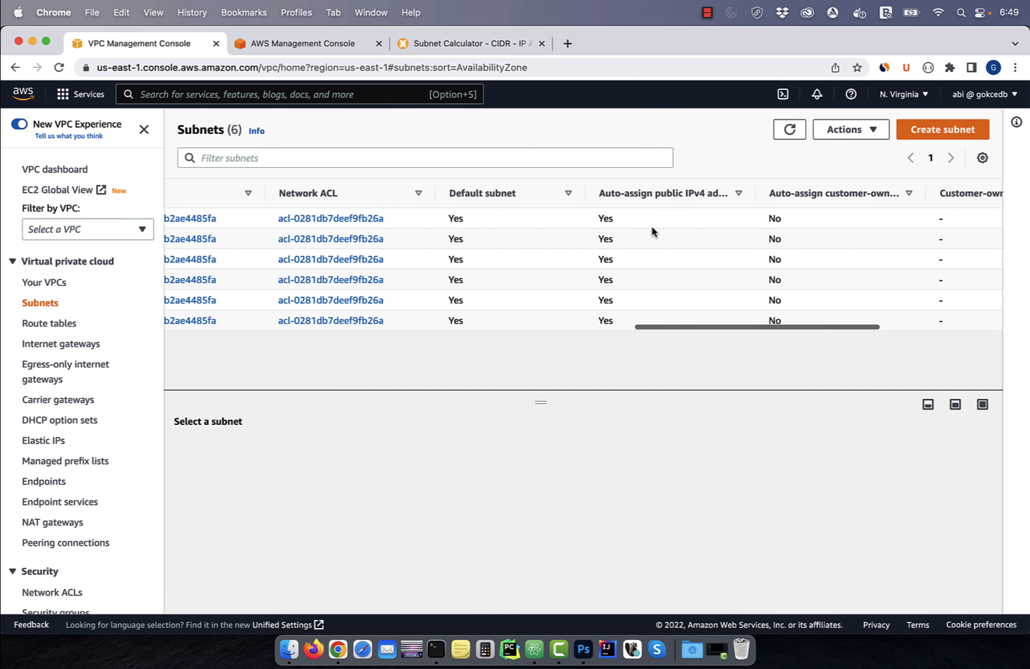
scroll("right", 3)
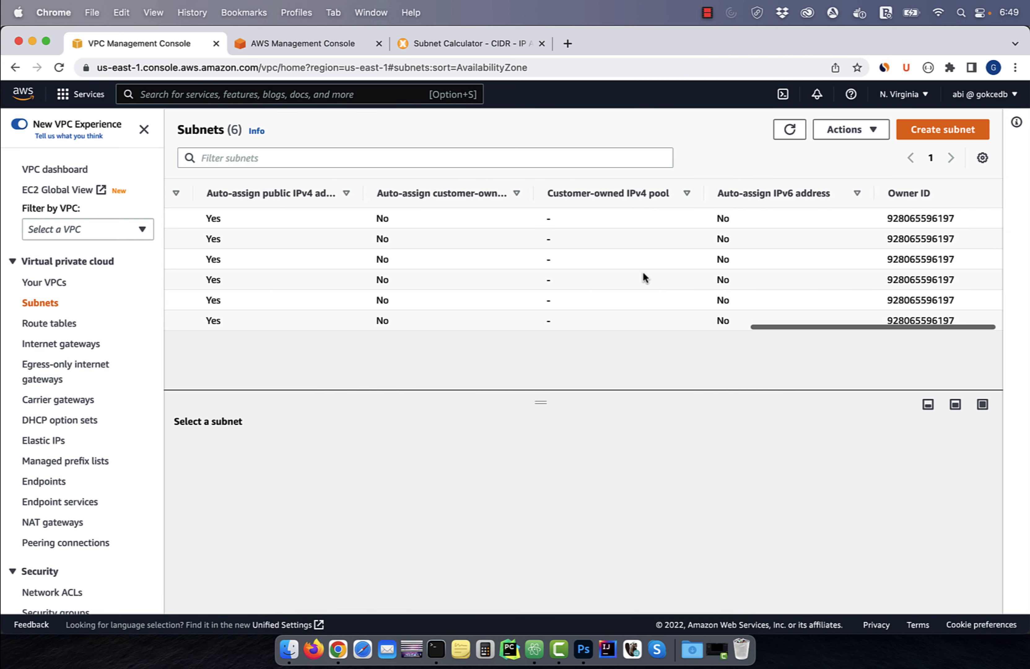
scroll("left", 3)
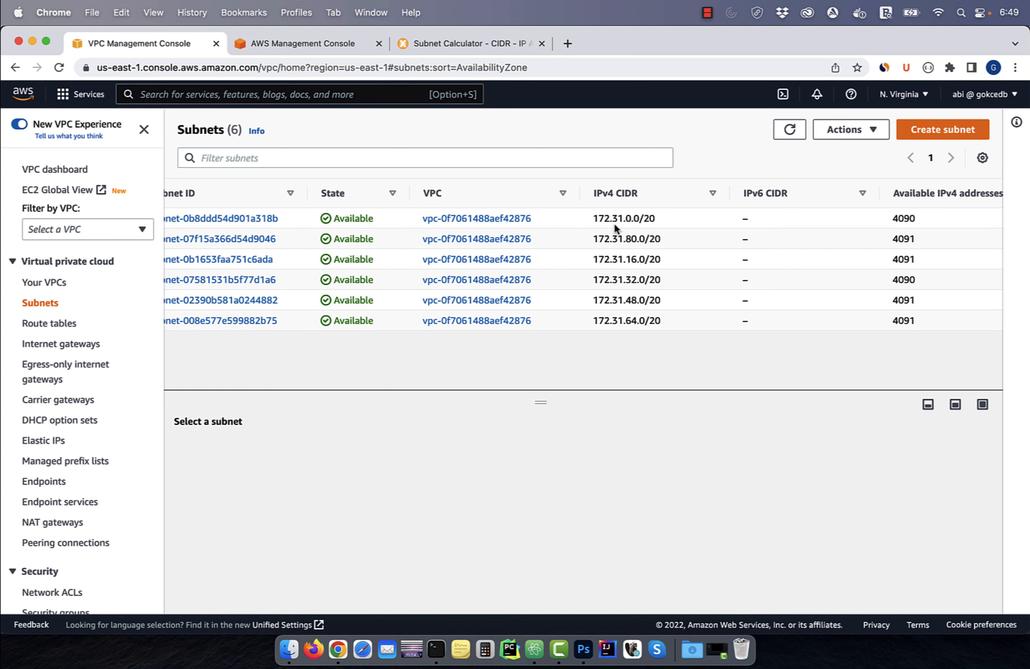
left_click(230, 218)
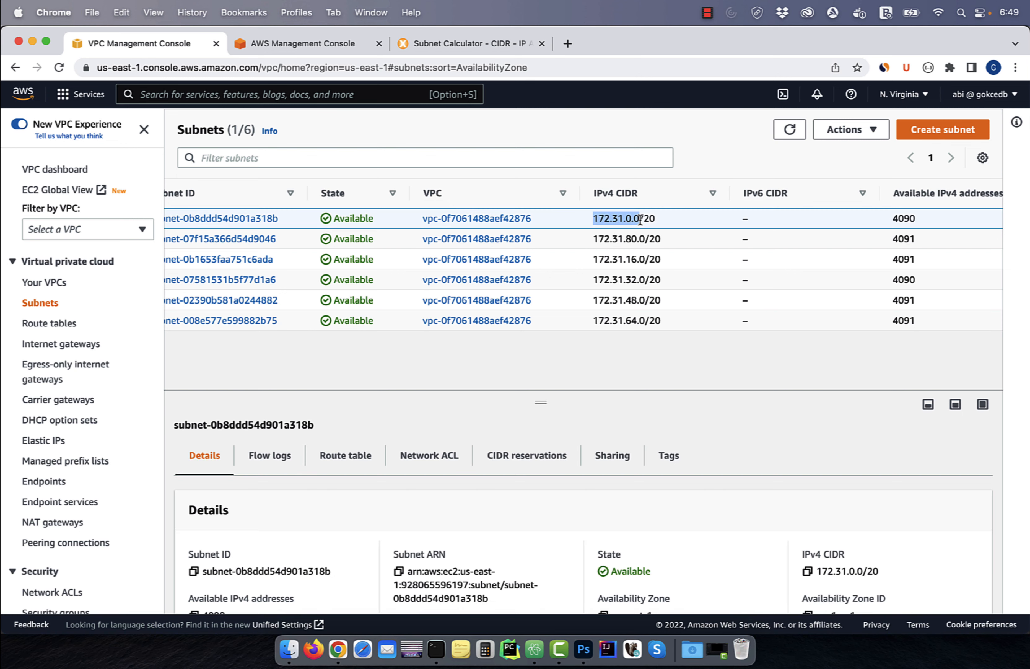
Step: Find an unused block: 172.31.96.0/20 resolves to 172.31.96.0–172.31.111.255, 4,096 addresses
left_click(469, 43)
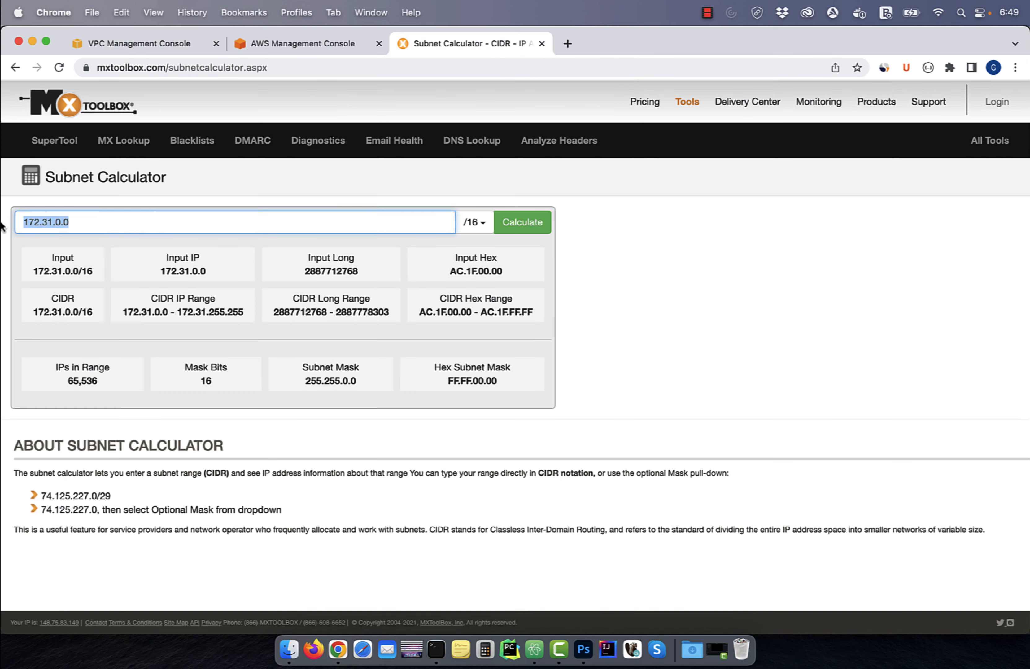
left_click(473, 222)
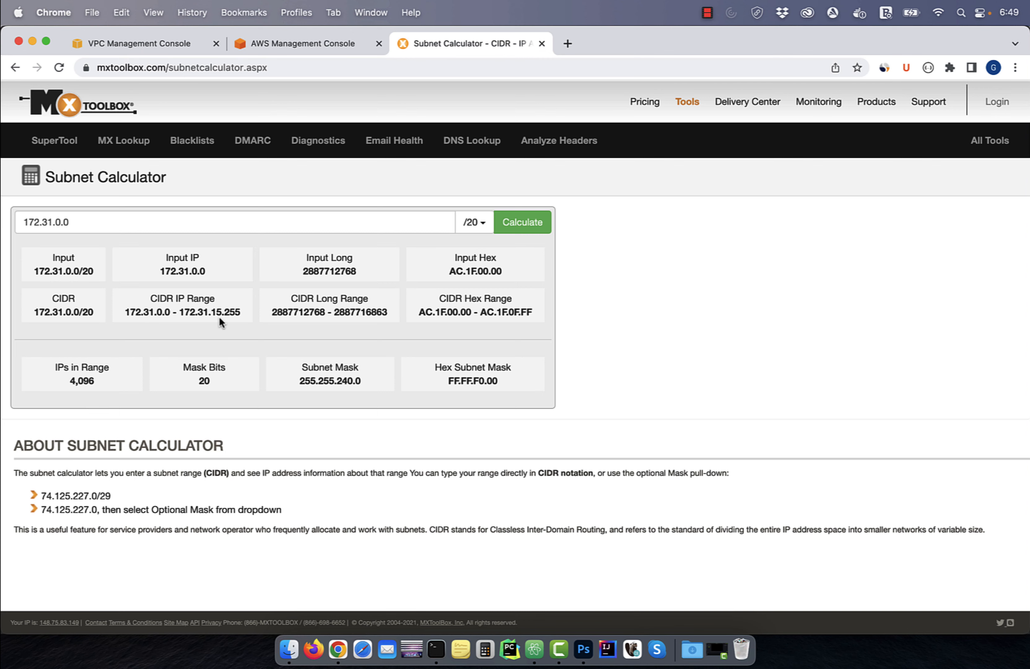
left_click(134, 43)
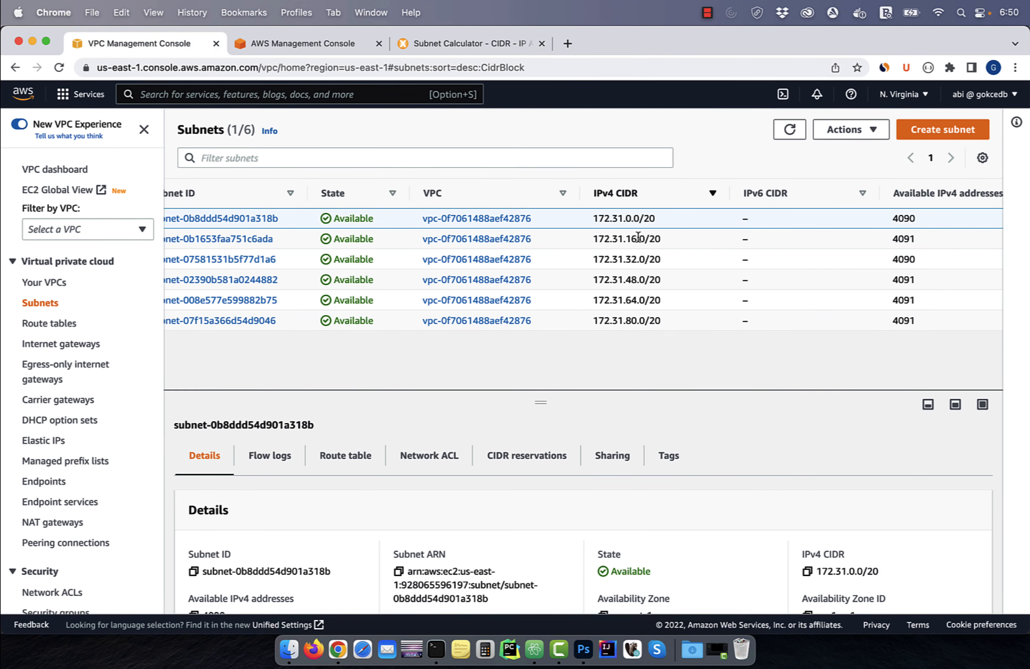
mouse_move(635, 326)
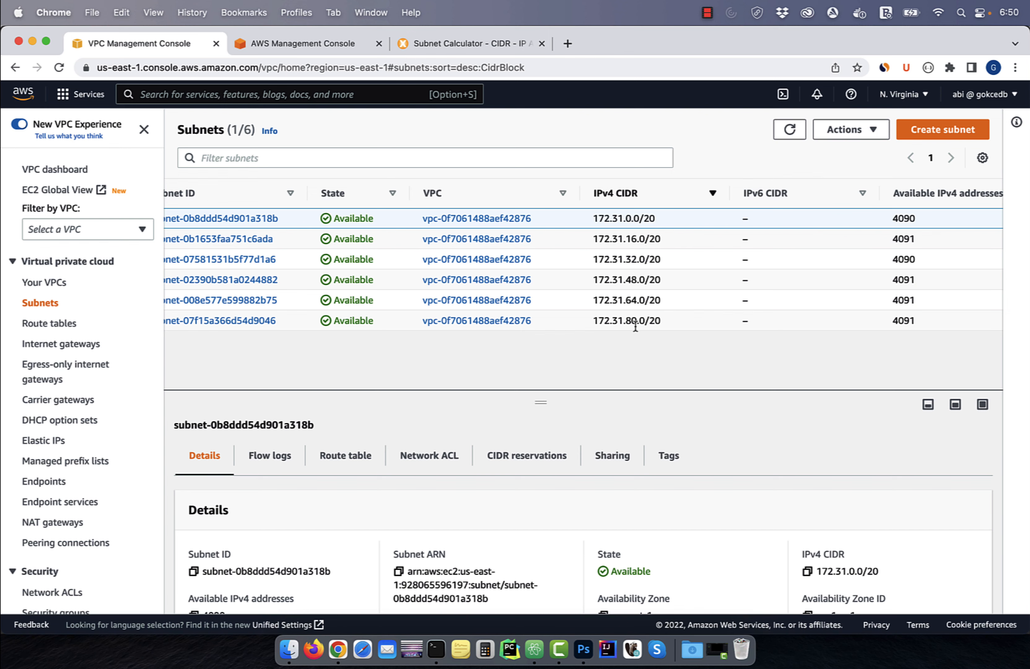
mouse_move(638, 334)
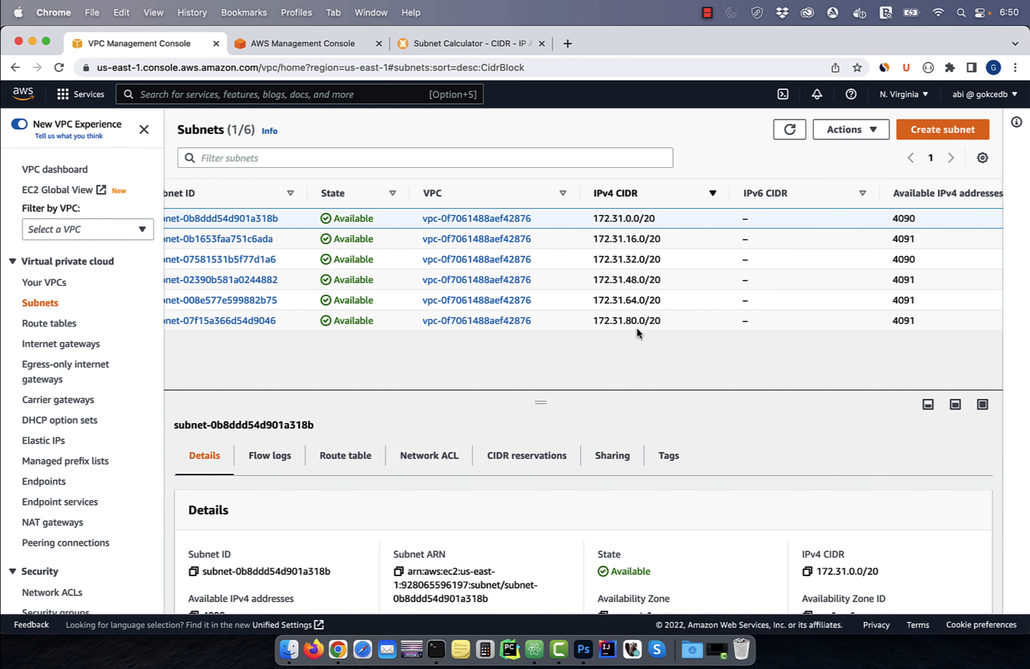
left_click(468, 43)
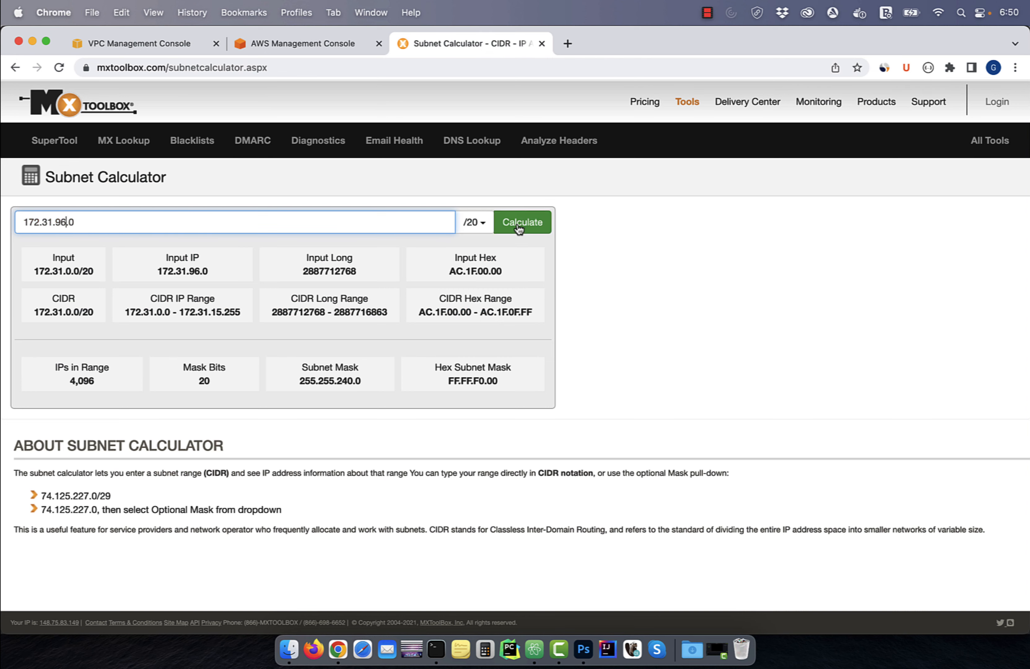
left_click(522, 222)
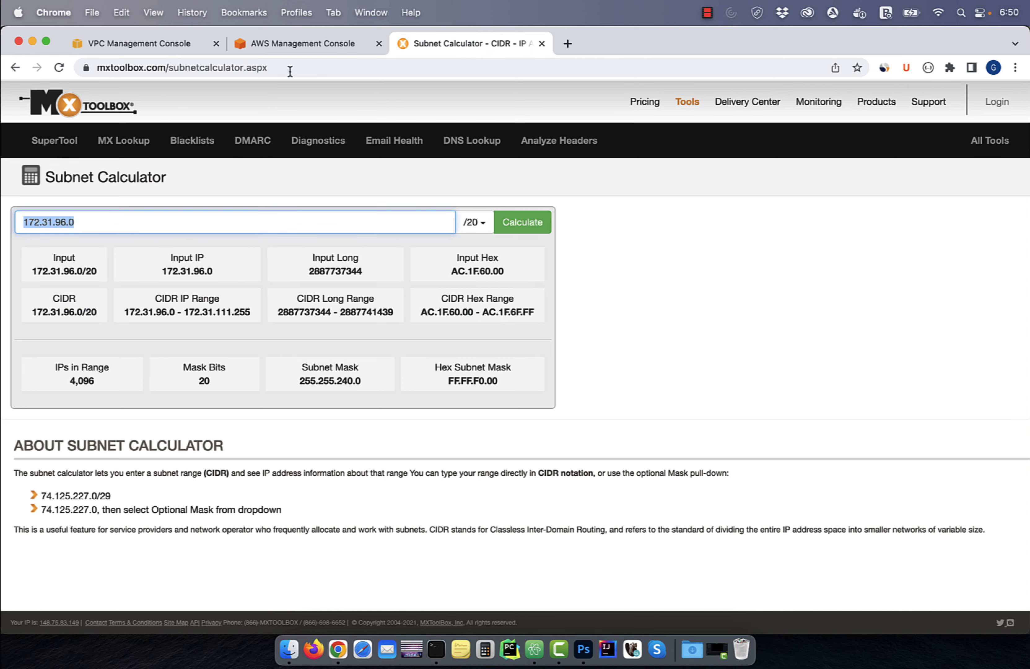
Step: Create subnet private-subnet-1a in us-east-1a with CIDR 172.31.96.0/20 and view its details
left_click(135, 43)
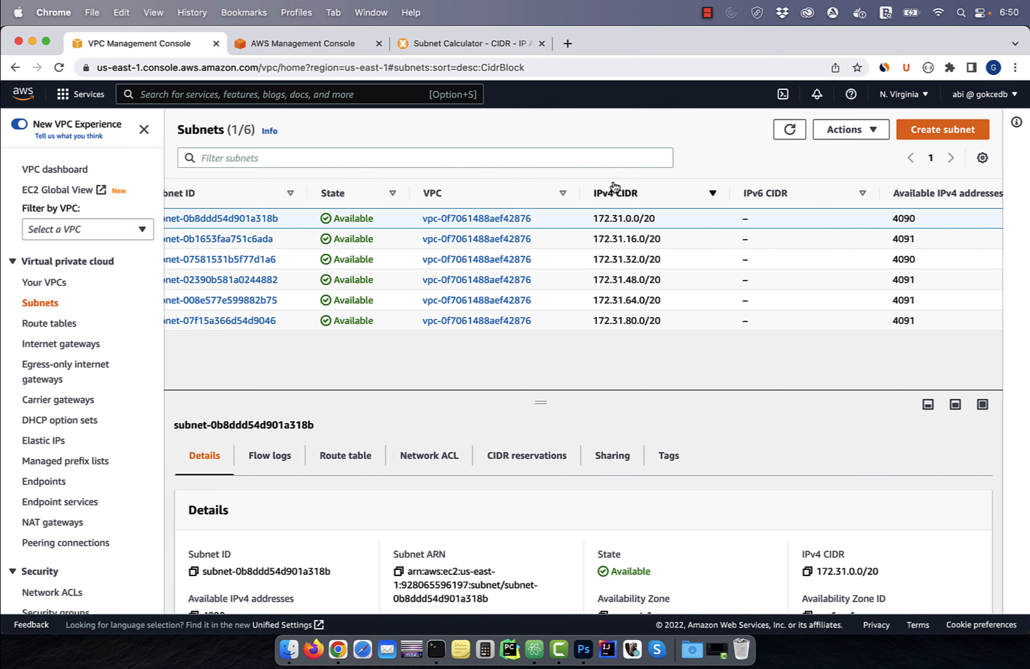
left_click(942, 129)
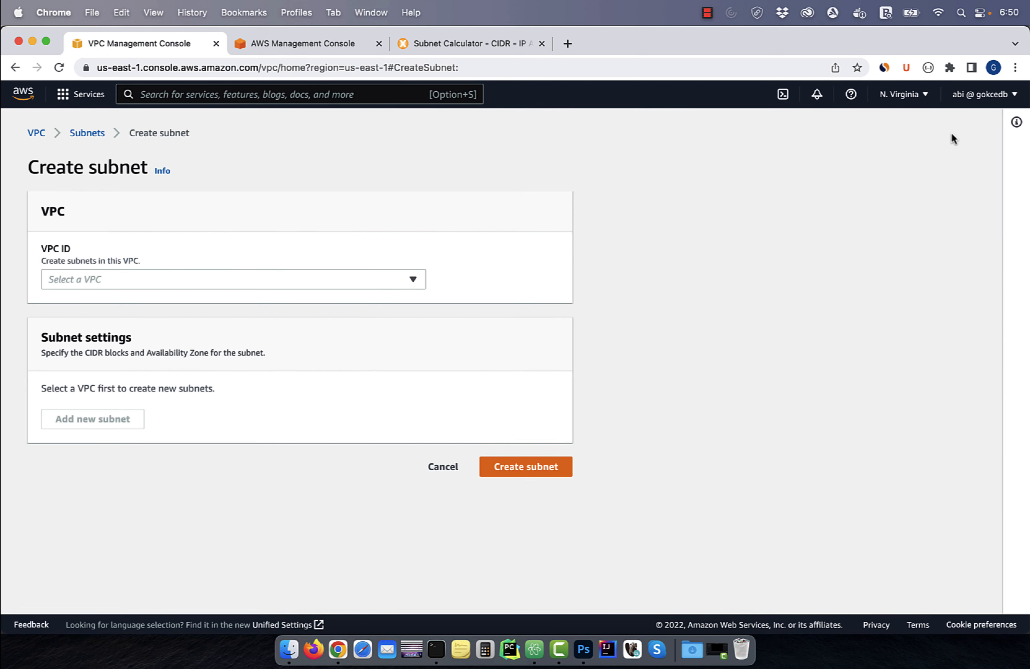
left_click(232, 279)
type("private-subnet-1a")
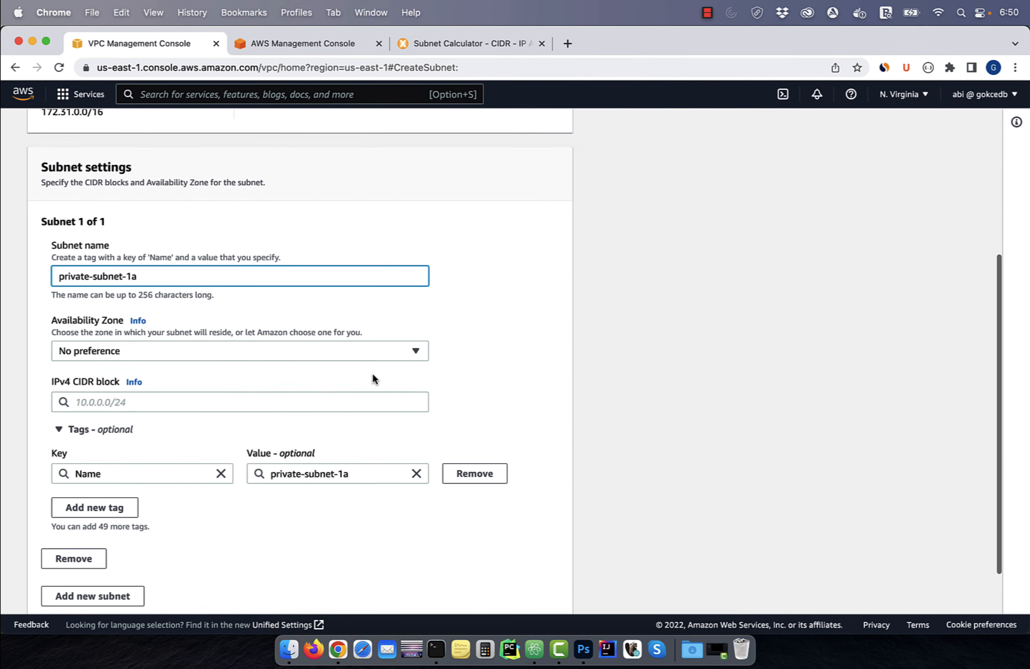
type("172.31.96.0")
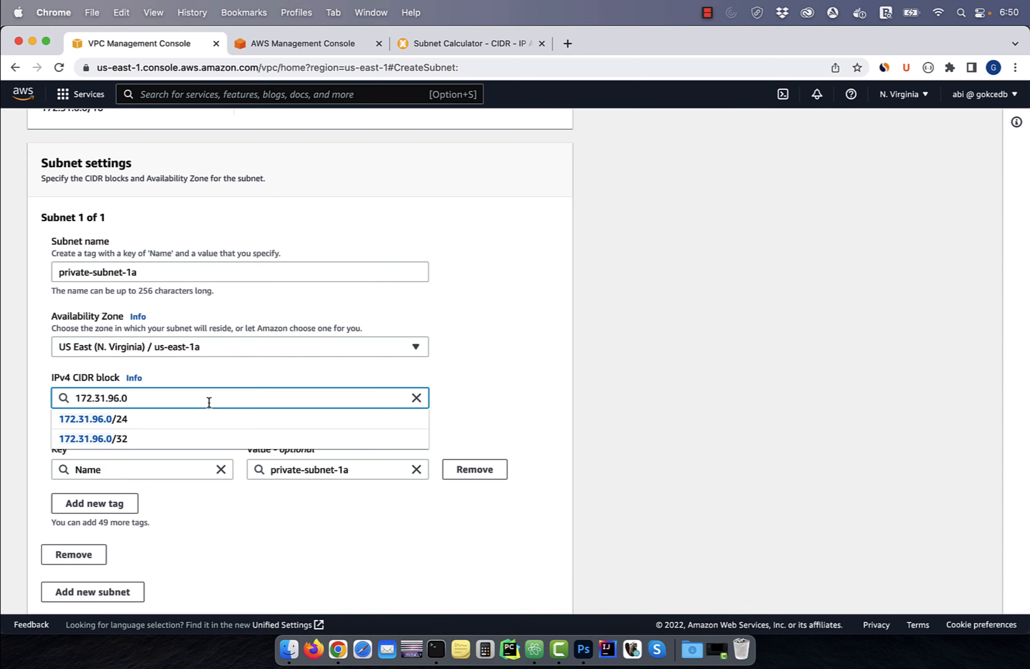
left_click(471, 44)
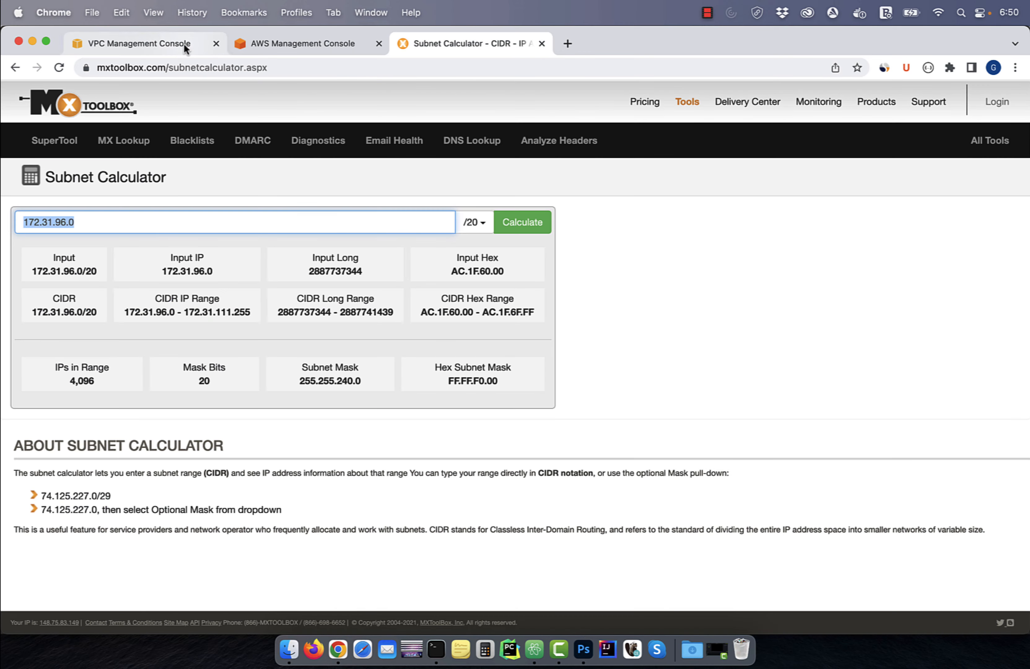
left_click(131, 44)
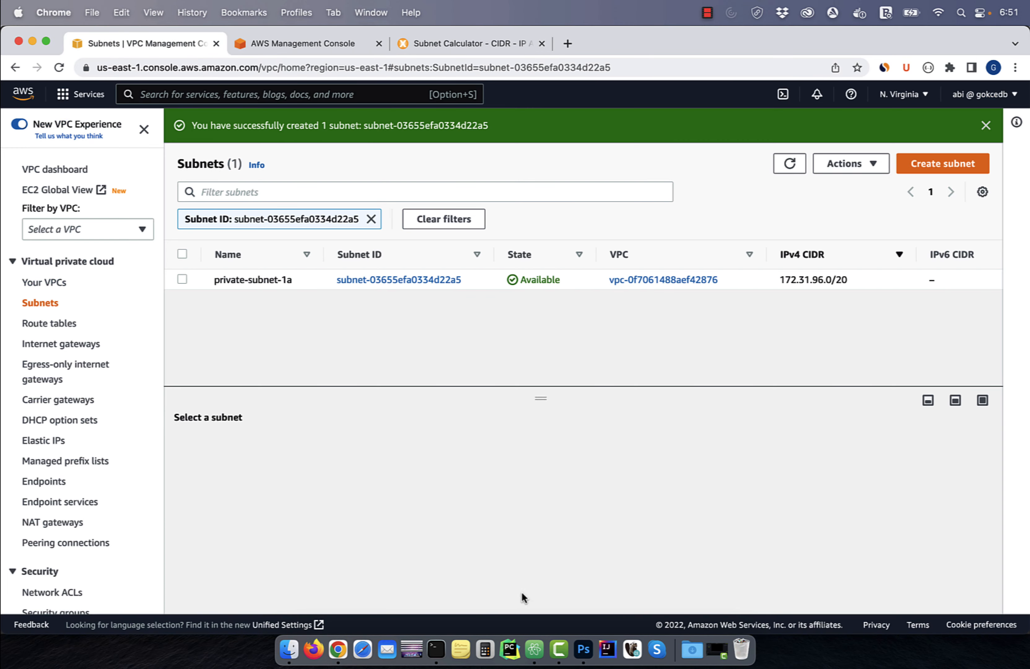
mouse_move(399, 279)
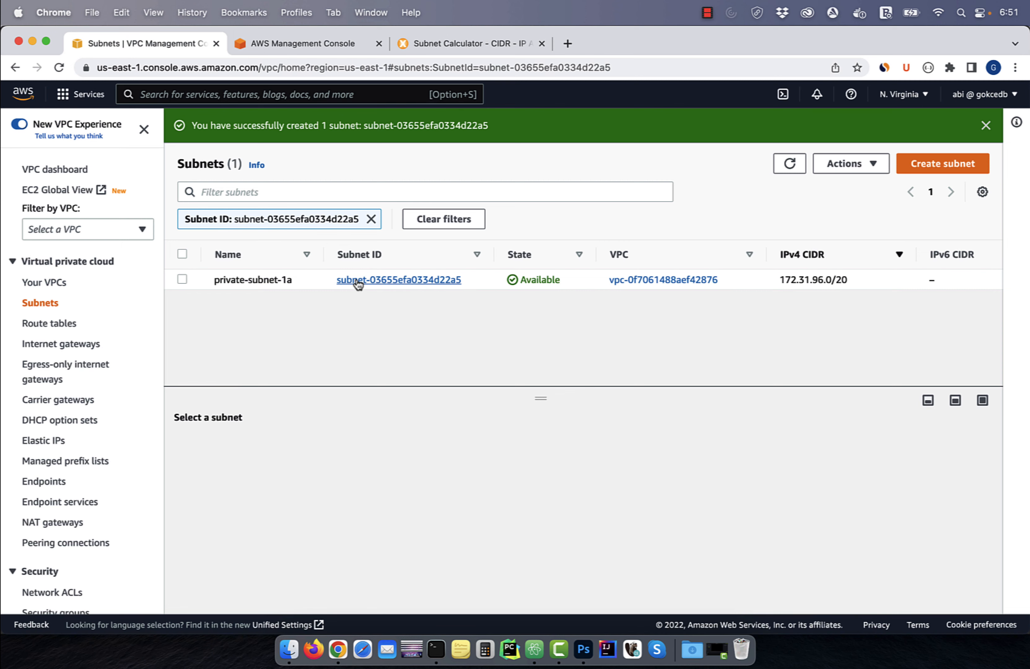
left_click(399, 280)
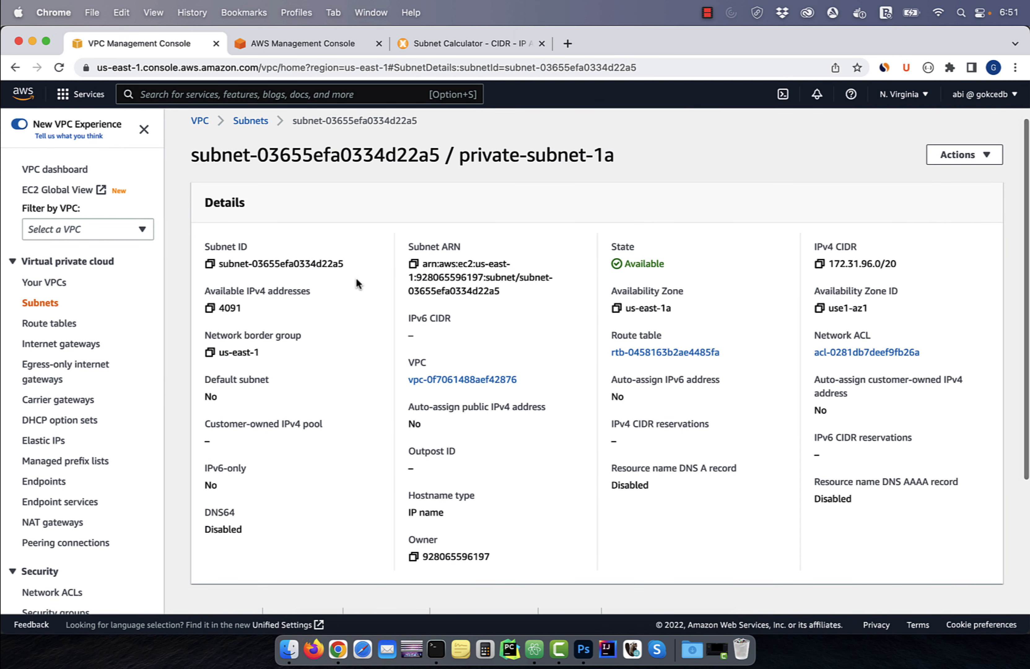
mouse_move(498, 407)
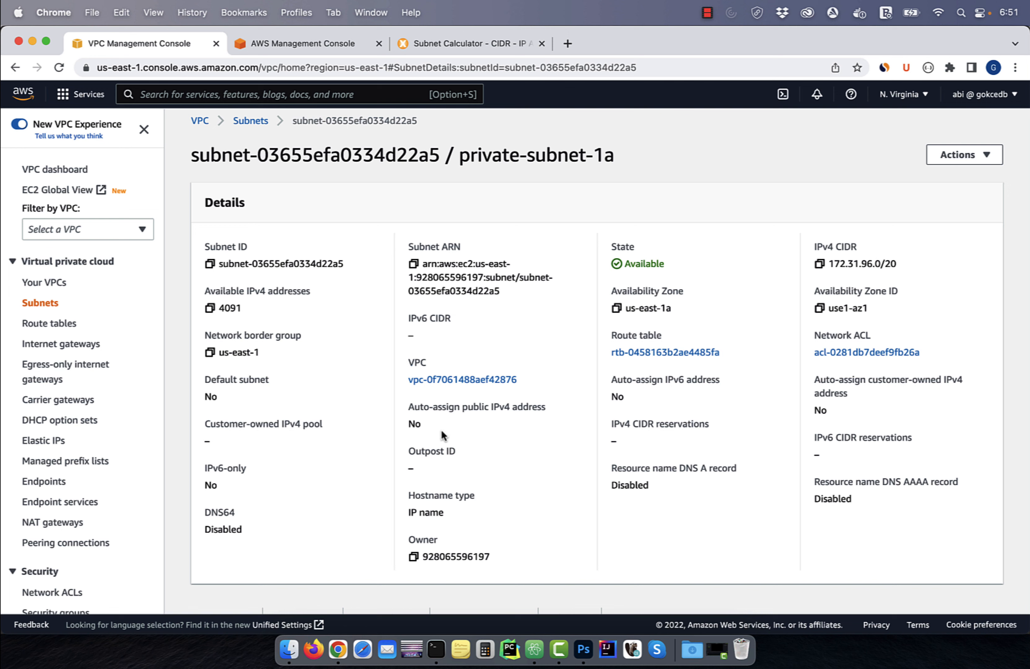
mouse_move(205, 320)
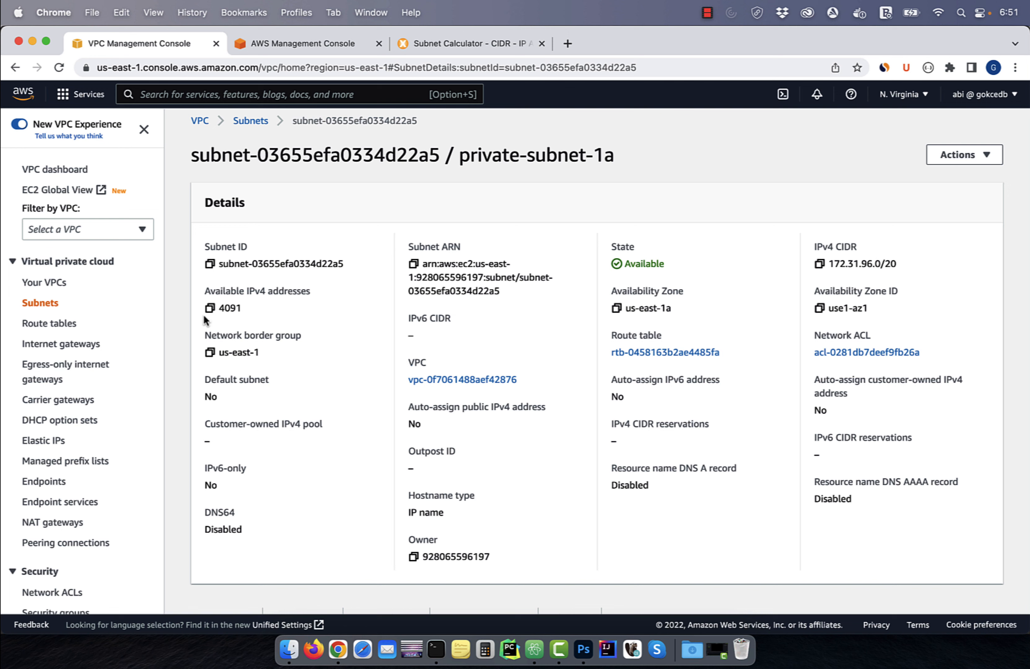
Step: Create route table private-route-table in the VPC and associate private-subnet-1a with it
left_click(50, 322)
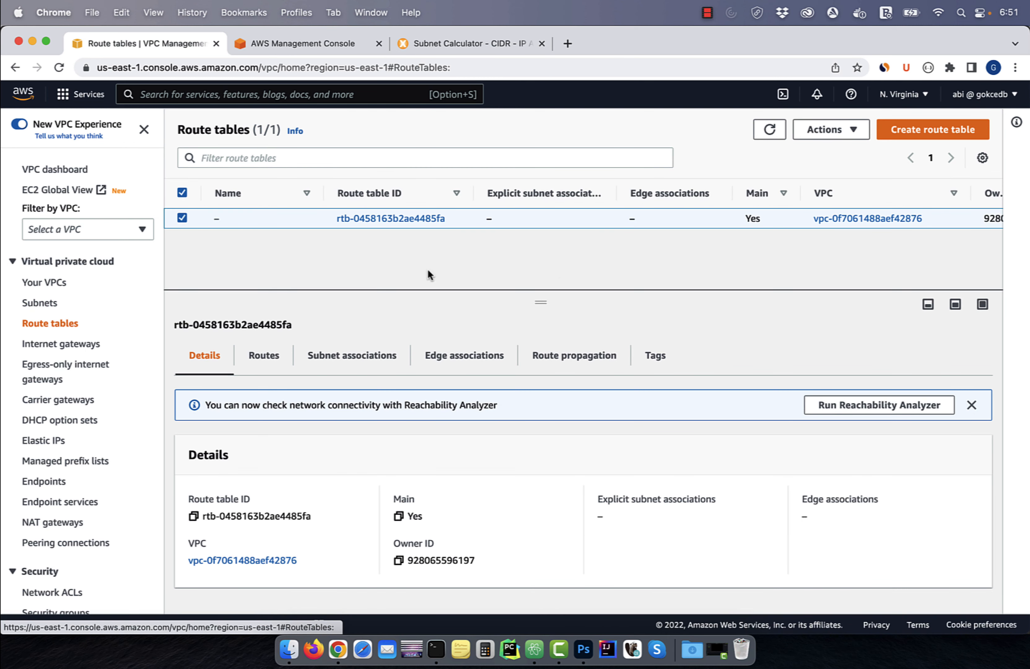
left_click(931, 129)
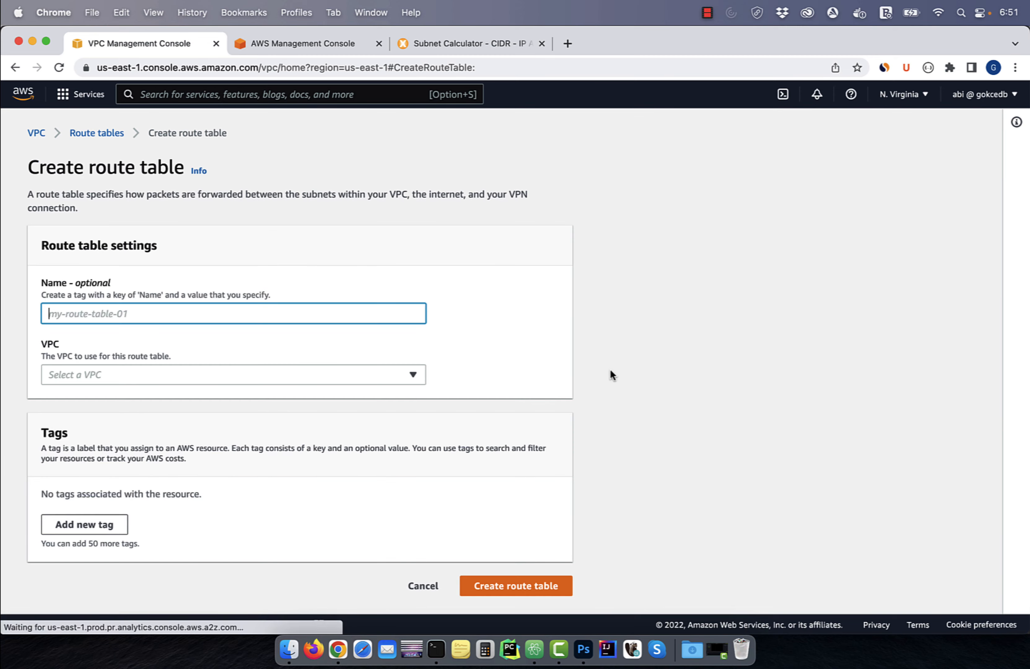
type("private-route-table")
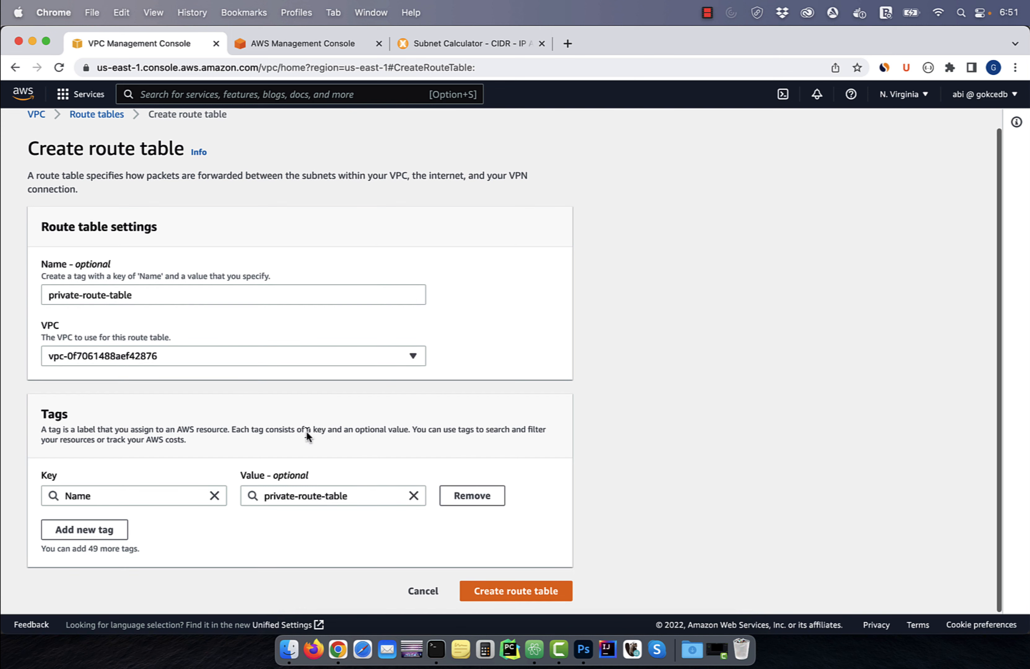
left_click(515, 590)
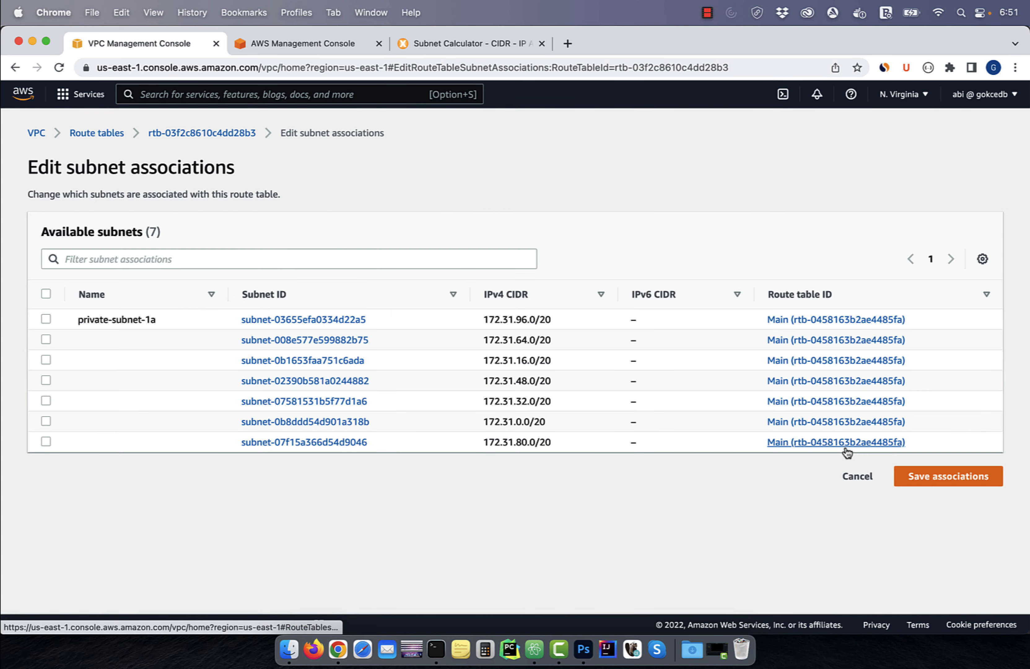
left_click(45, 319)
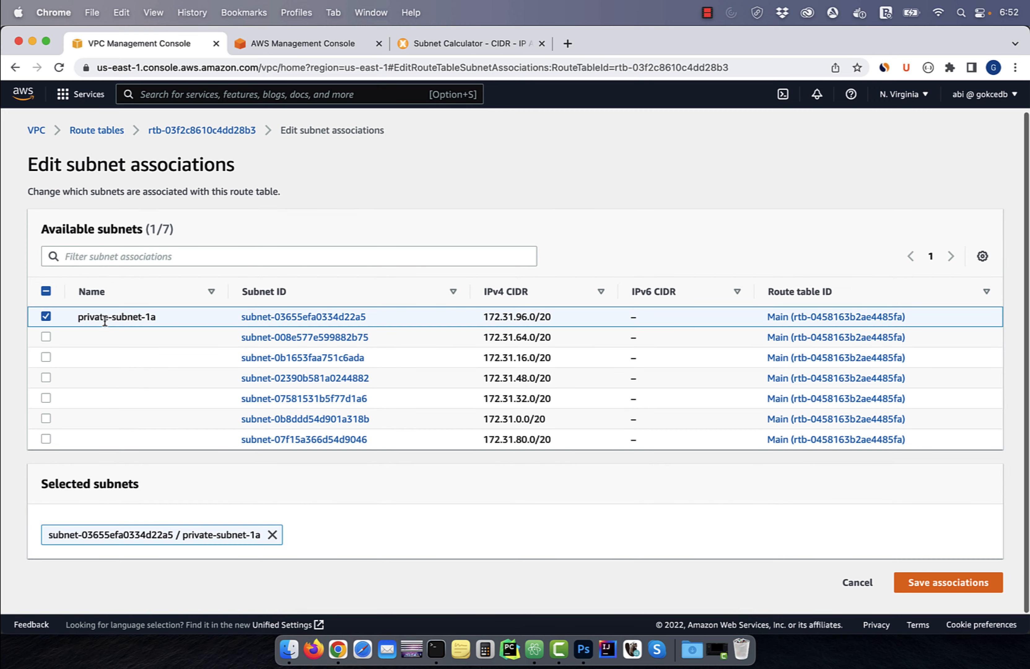
left_click(947, 582)
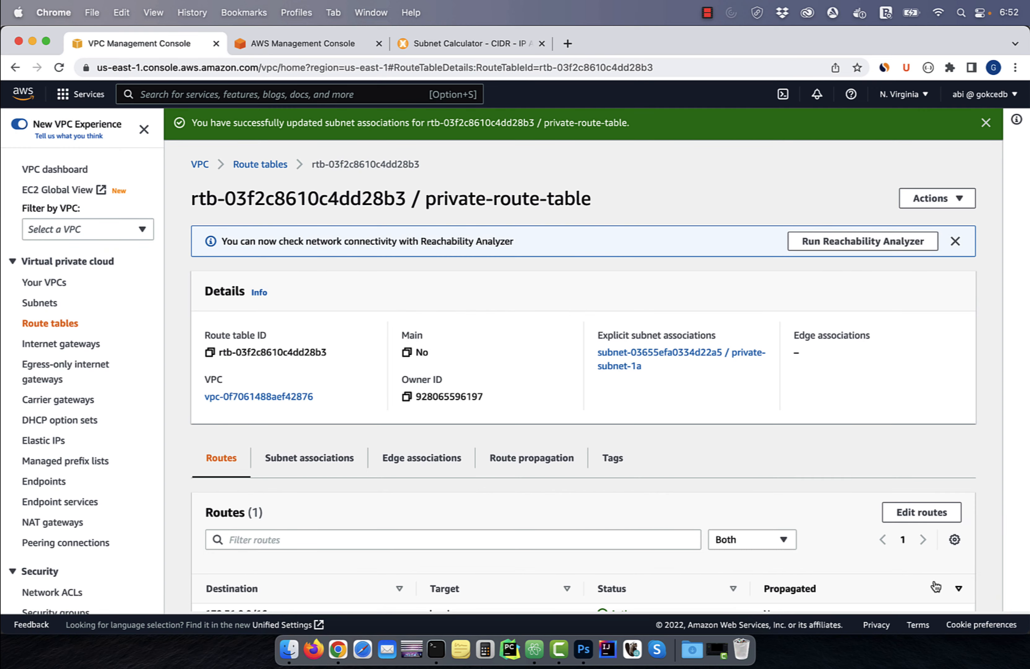
Step: View the main route table rtb-0458163b2ae4485fa routes: 0.0.0.0/0 to the internet gateway, 172.31.0.0/16 local
scroll("down", 3)
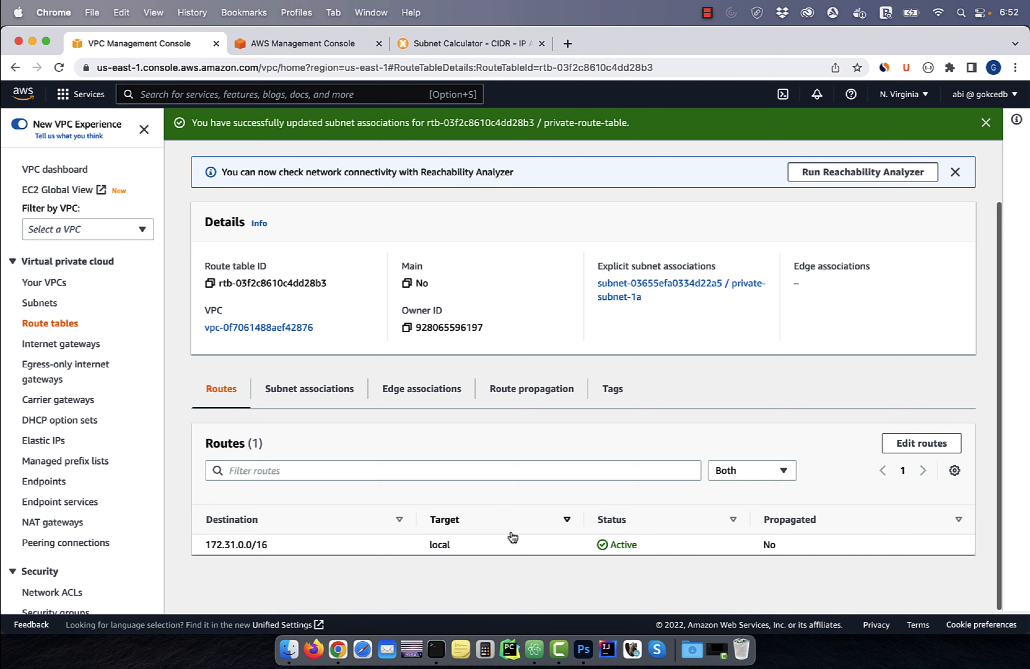
mouse_move(426, 560)
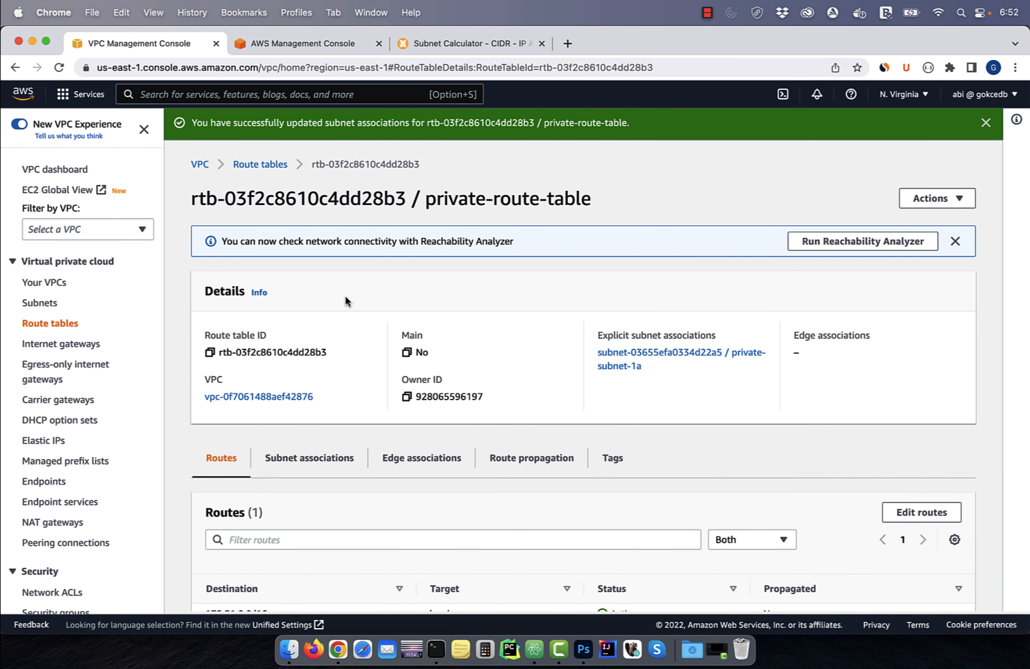
left_click(259, 163)
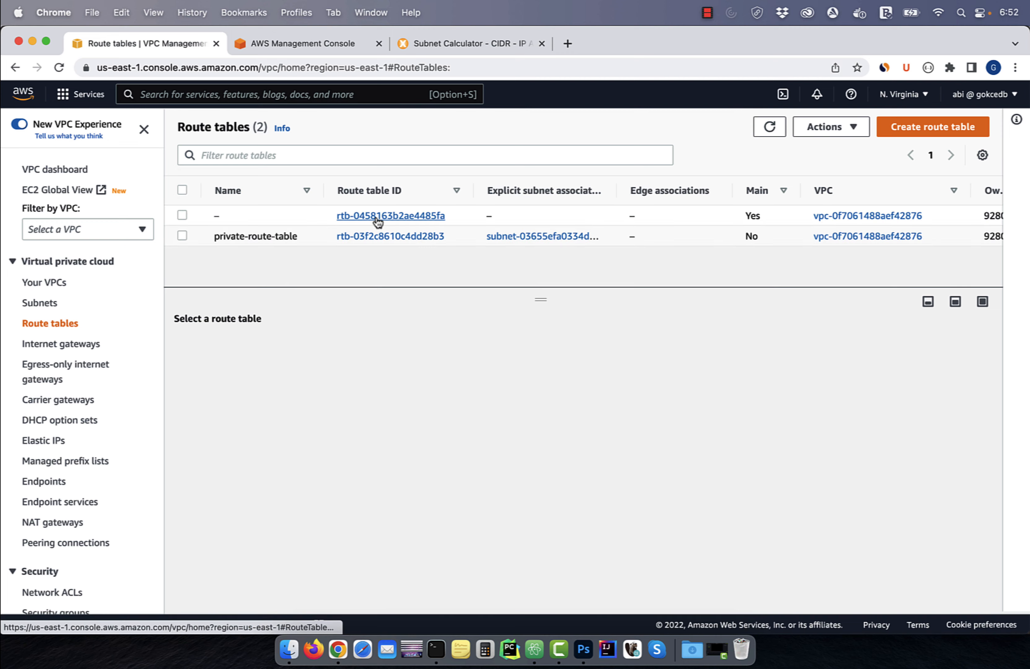
left_click(390, 216)
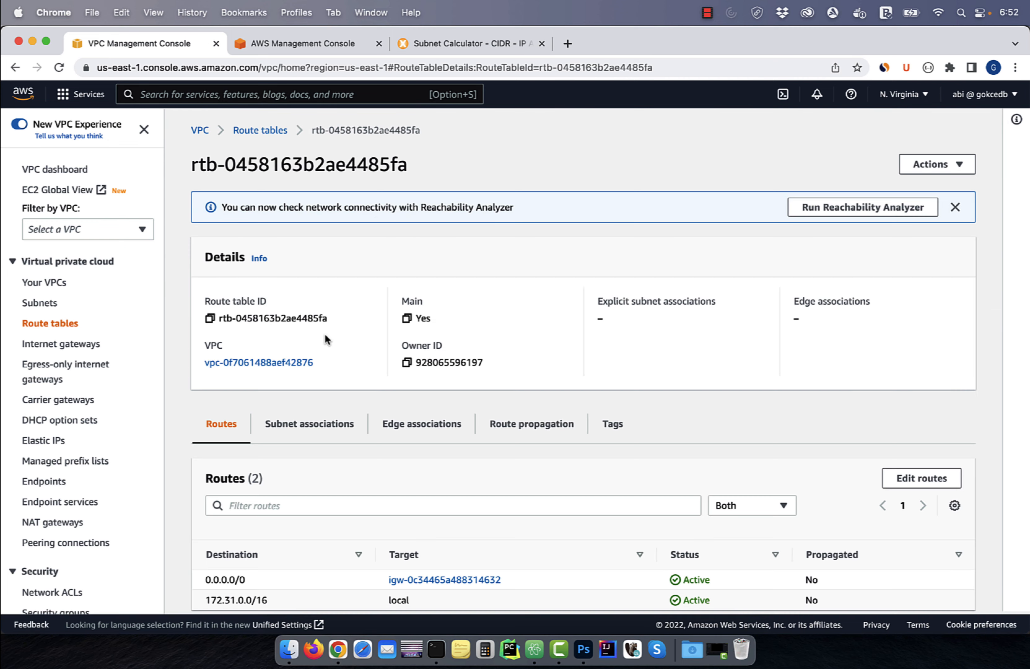
scroll("down", 3)
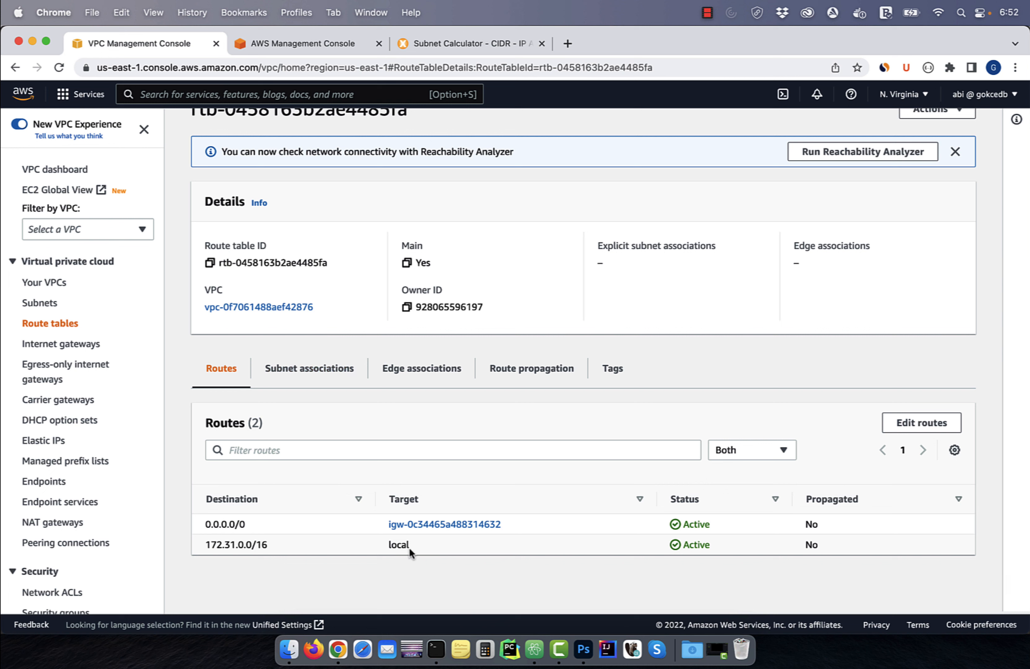
mouse_move(581, 649)
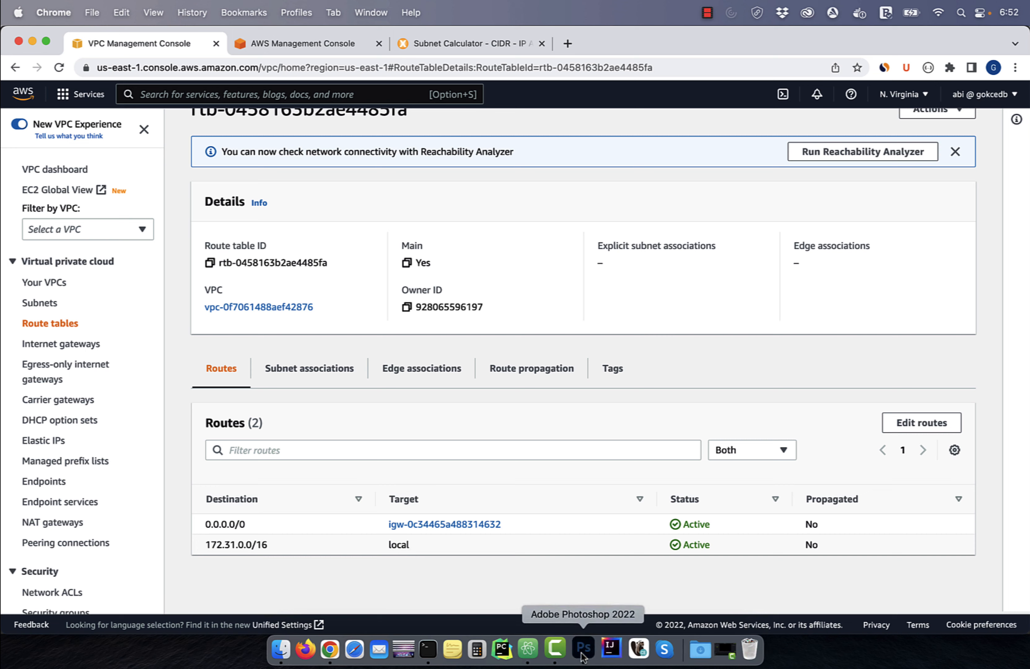
left_click(582, 651)
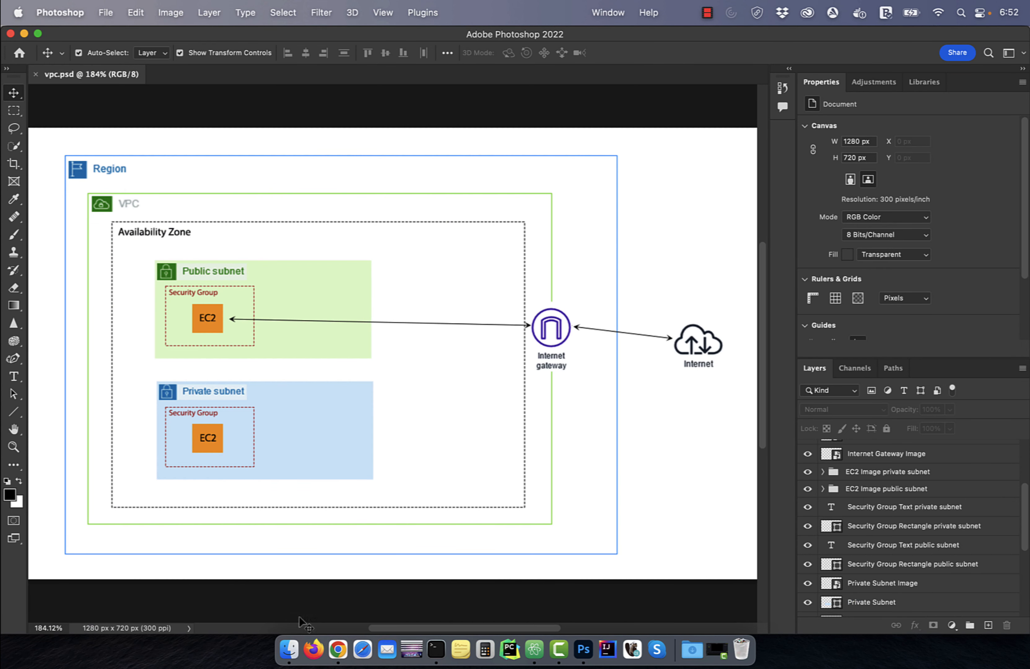
mouse_move(300, 454)
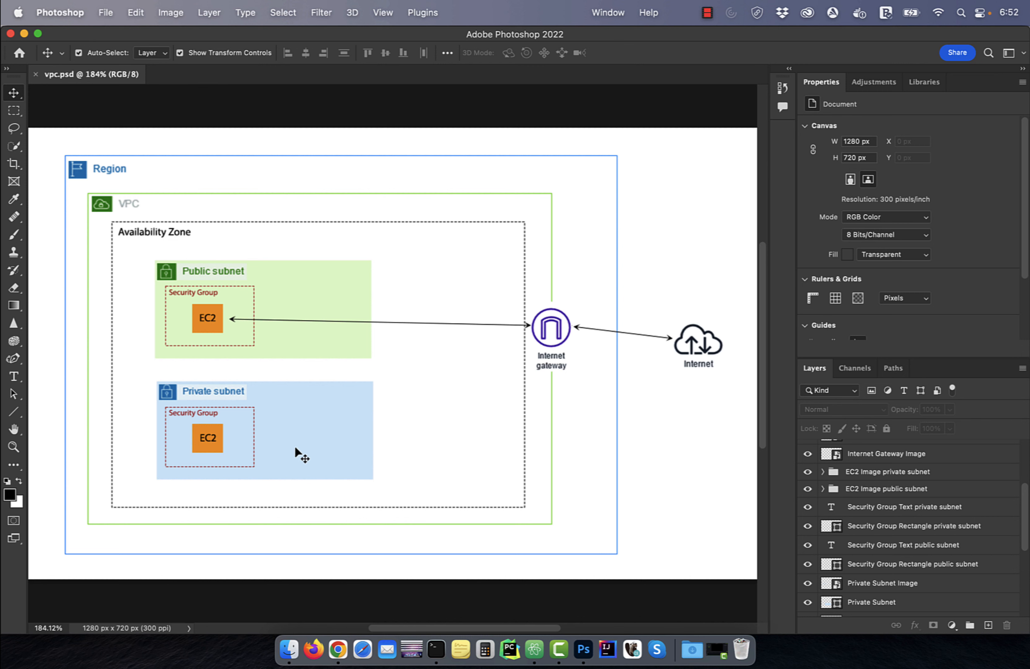
mouse_move(277, 338)
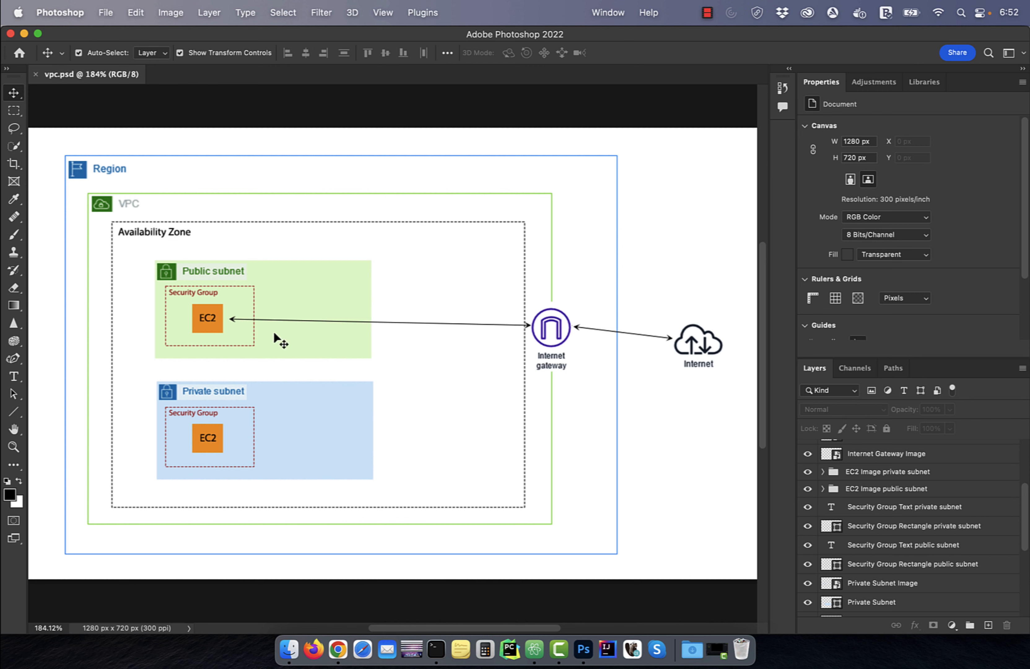
mouse_move(548, 336)
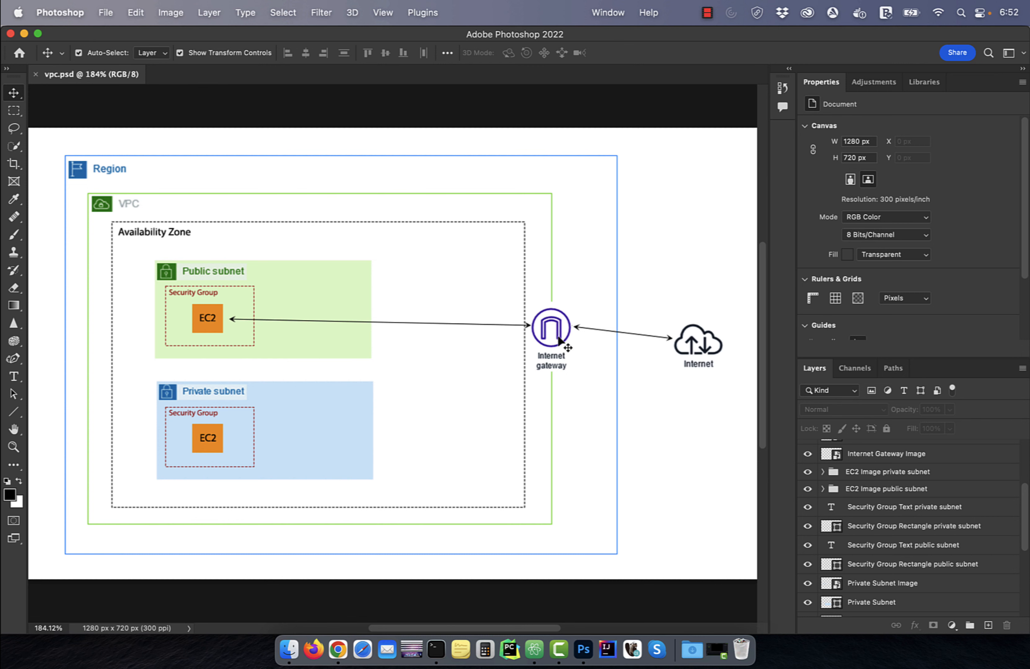
mouse_move(249, 397)
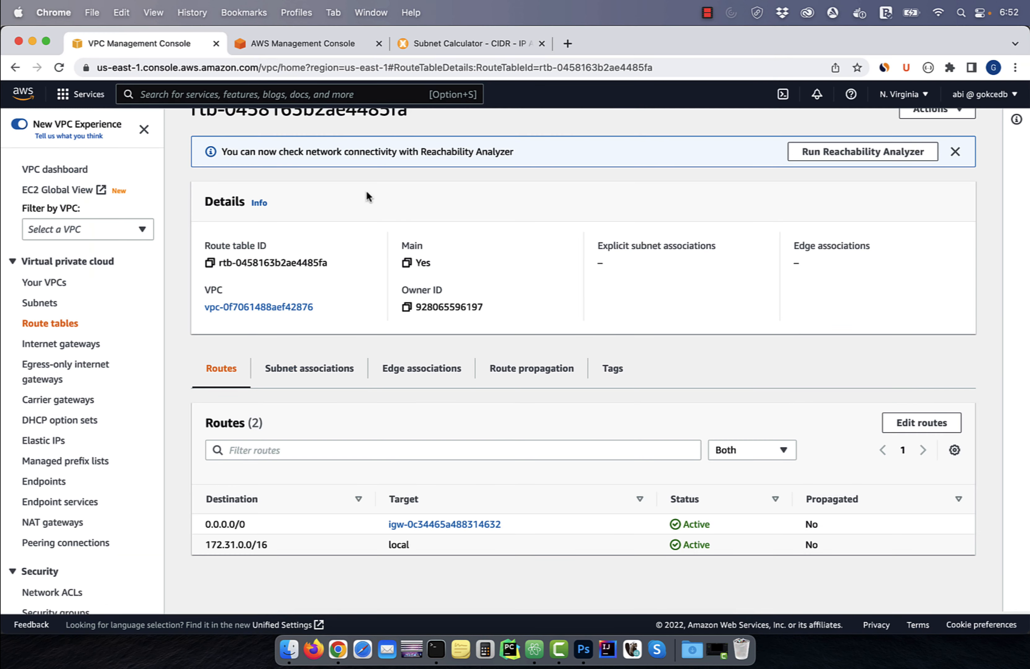
Step: Start launching a new EC2 instance named private-subnet-ec2-1
type("ec2")
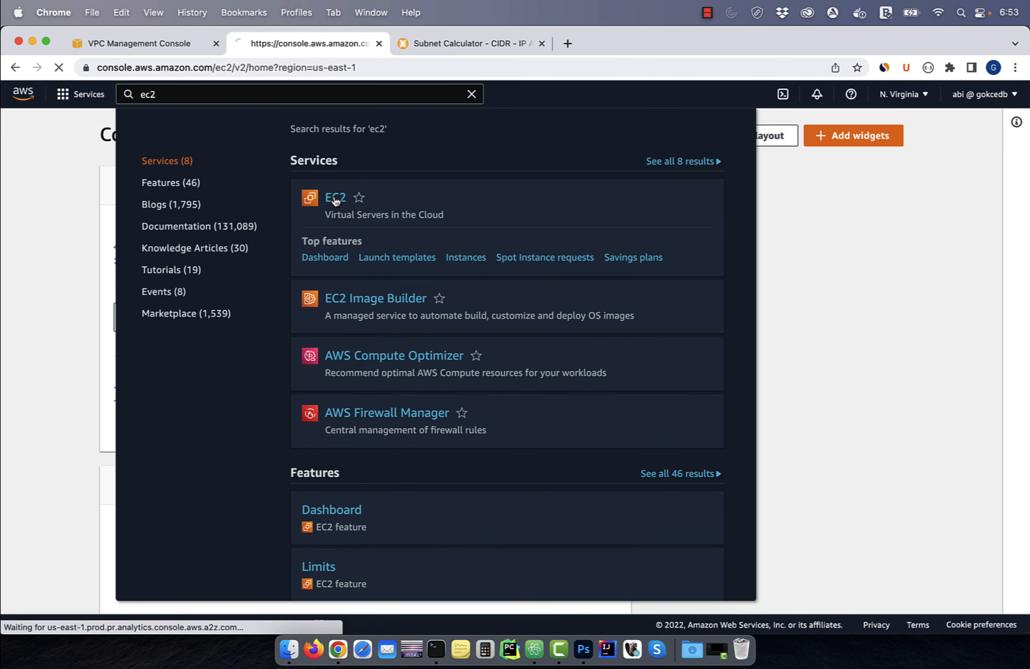
left_click(335, 197)
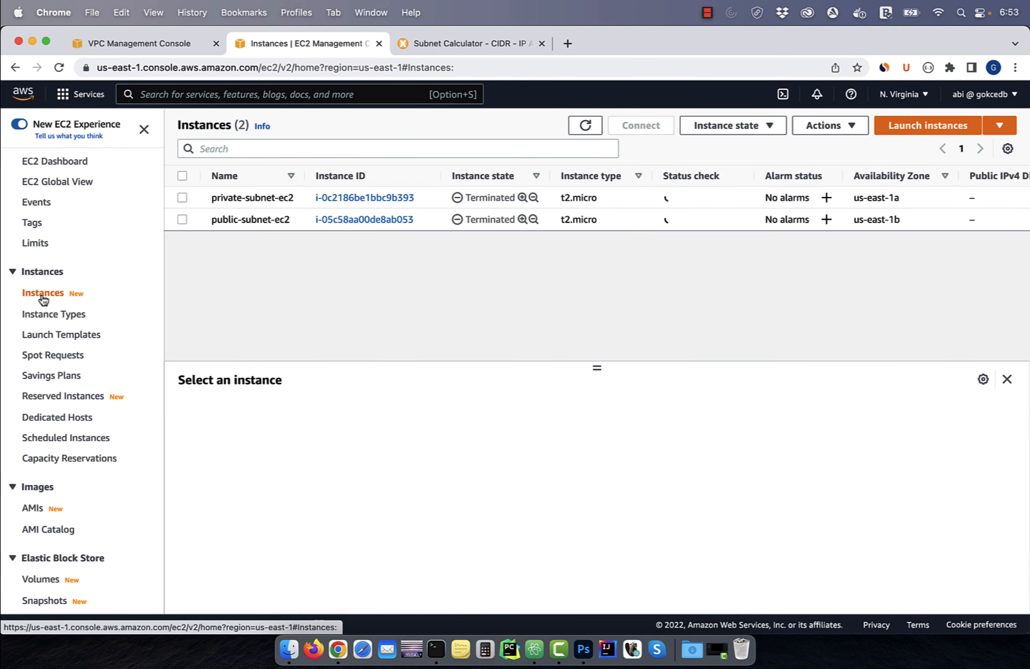
left_click(927, 126)
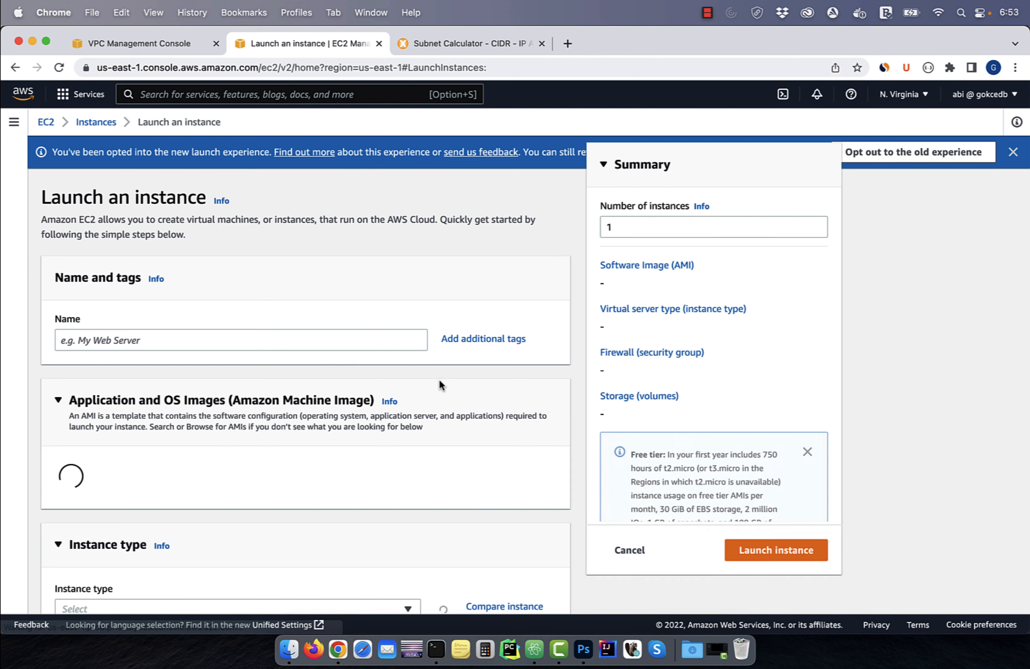
type("private-s")
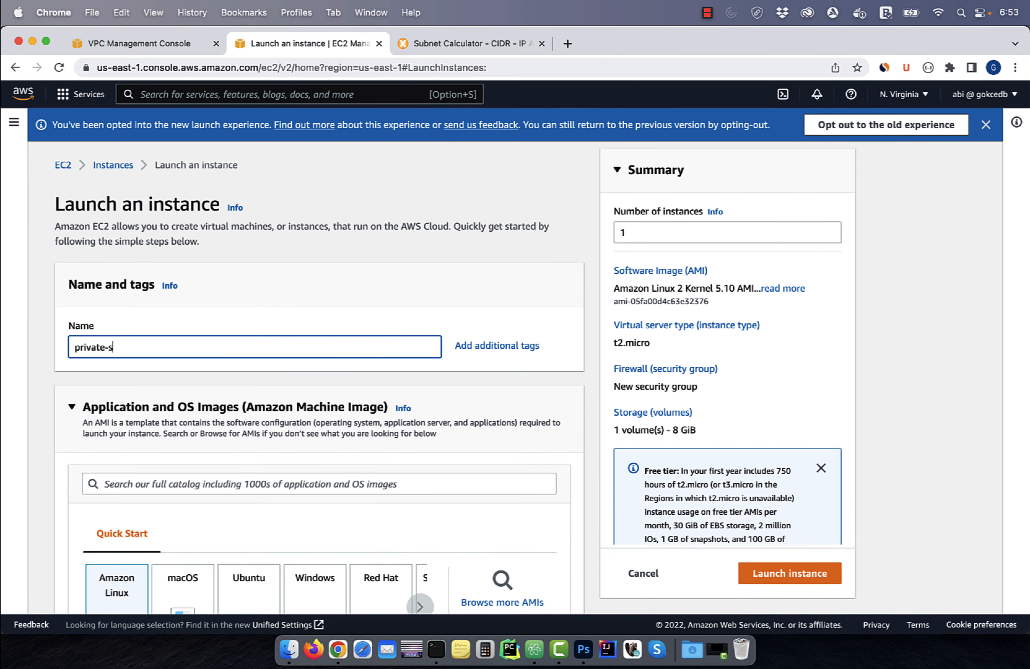
type("ubnet-ec2-1")
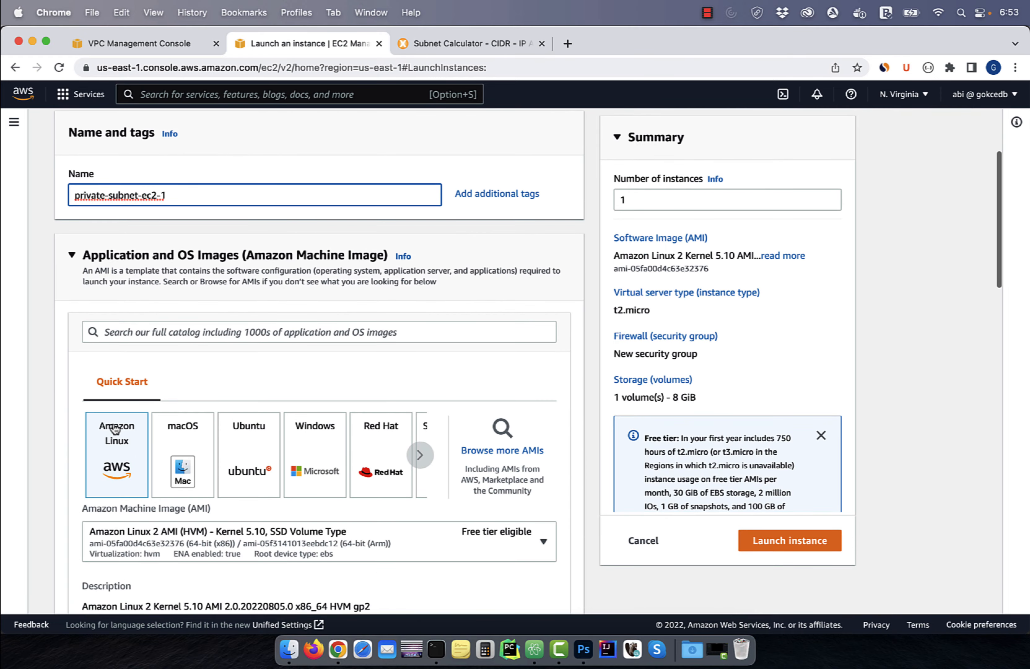
Step: Place it in private-subnet-1a with no public IP, launch it and refresh the instance list
scroll("down", 3)
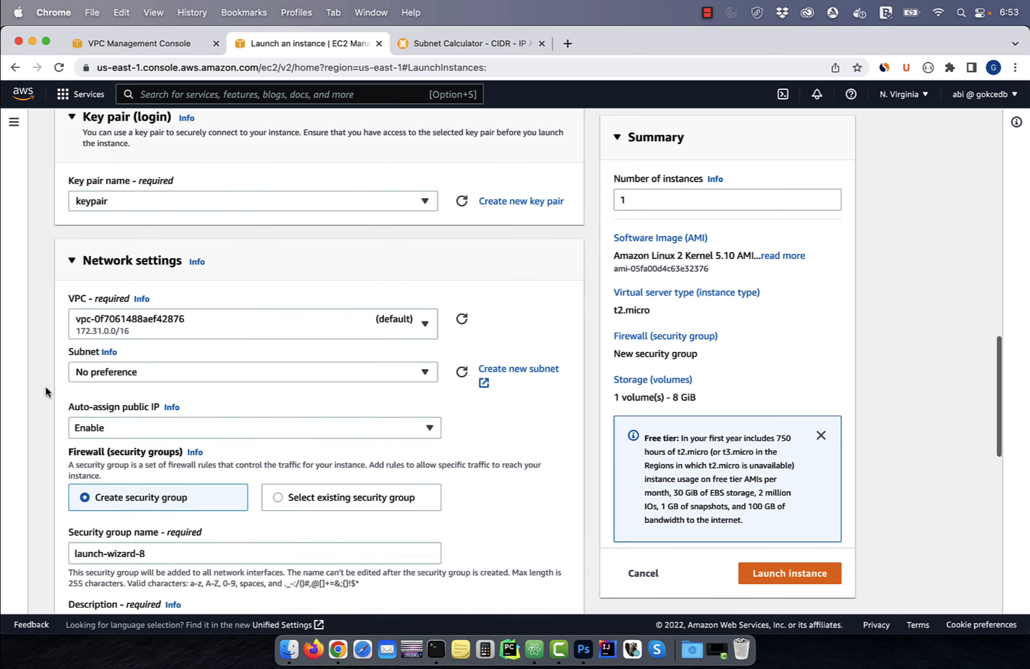
scroll("down", 3)
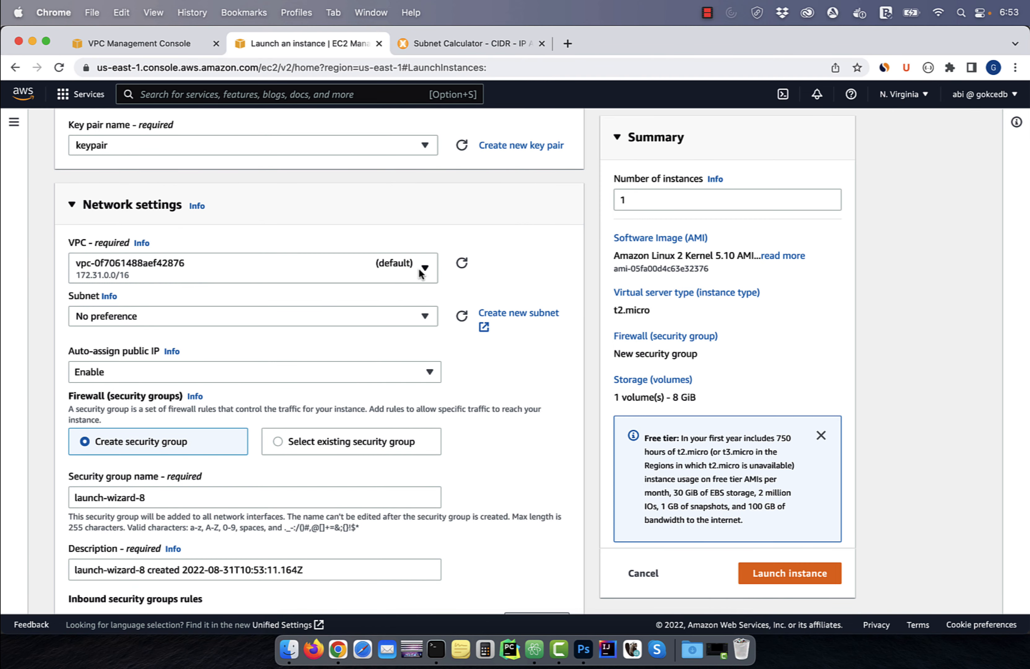
left_click(252, 316)
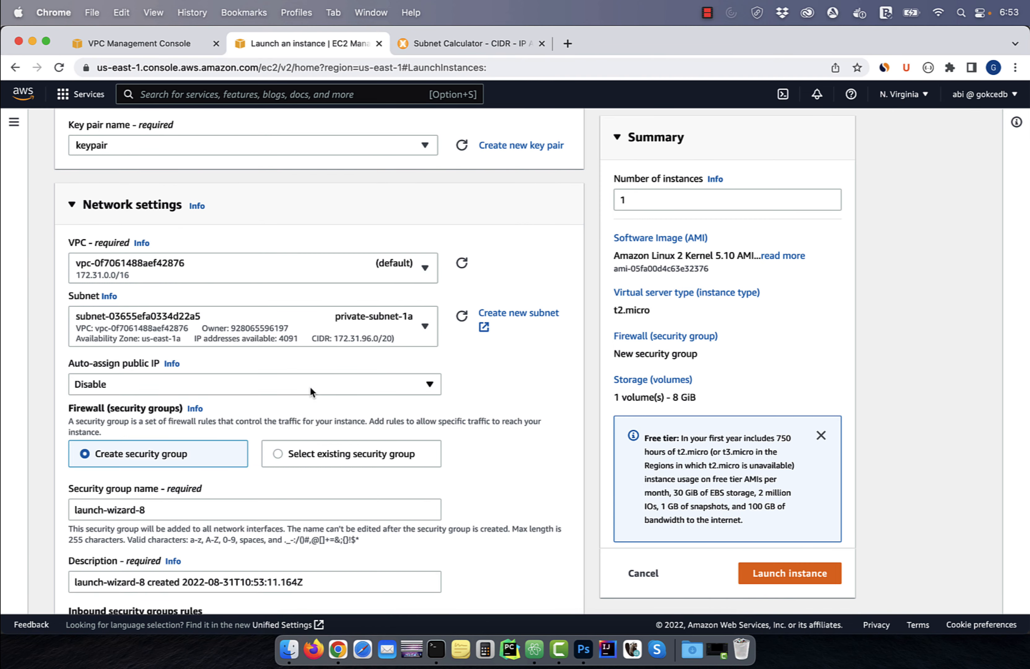
scroll("down", 3)
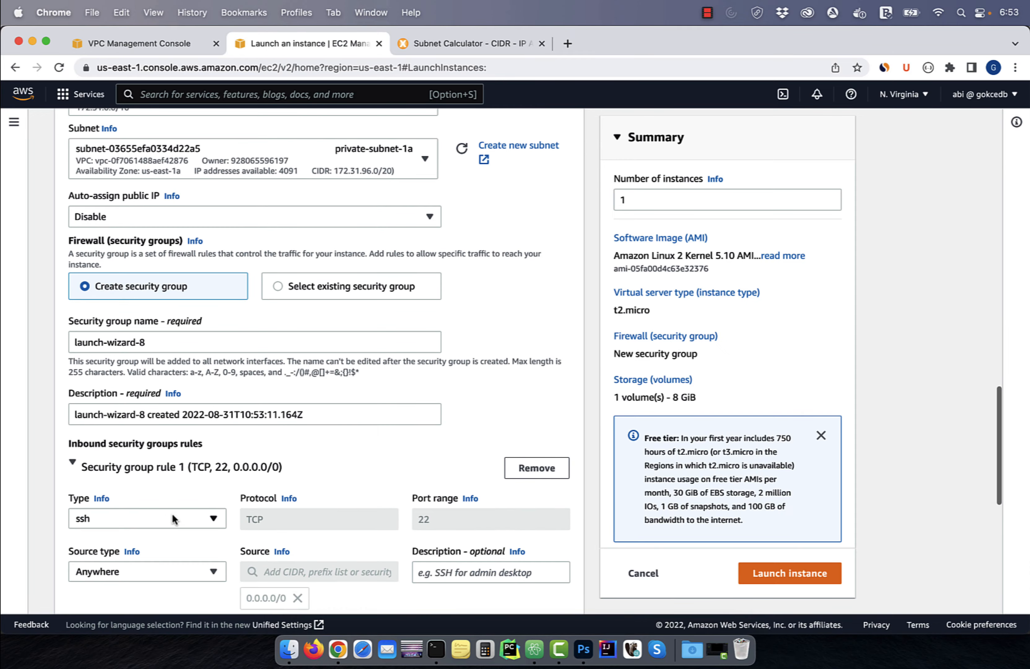
scroll("down", 3)
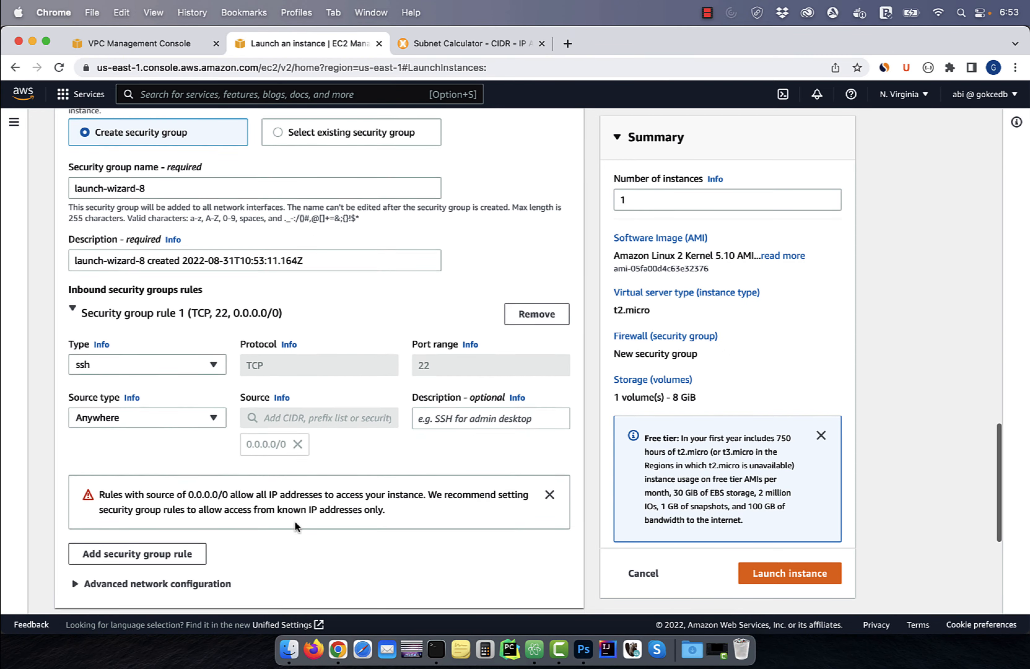
left_click(790, 572)
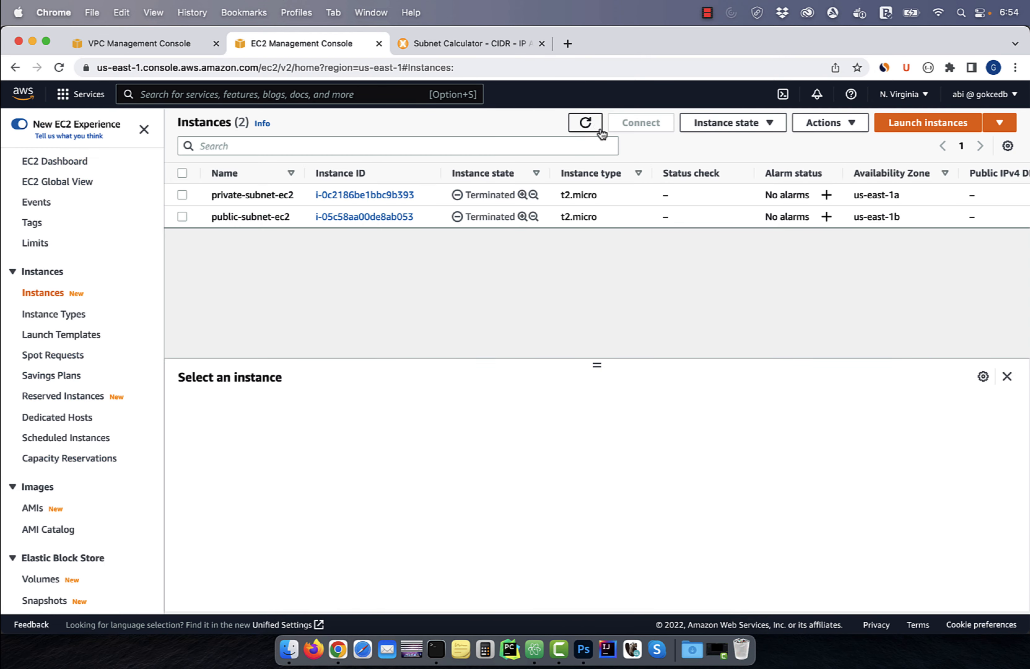
left_click(584, 123)
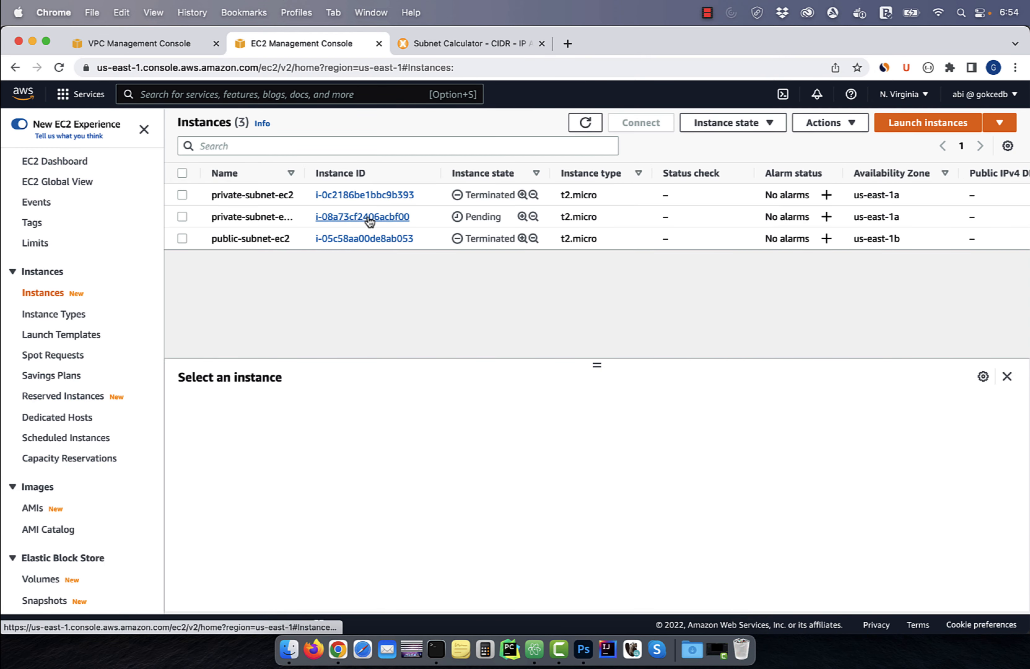
mouse_move(683, 205)
type("public-subnet-ec2")
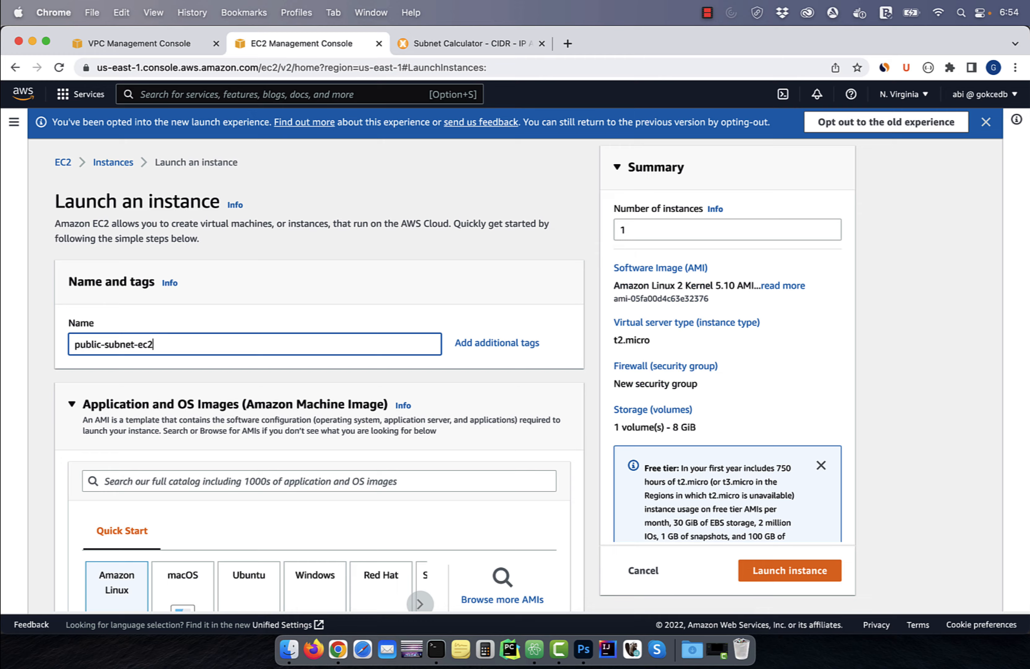
Step: Launch public-subnet-ec2 in default subnet subnet-0b8ddd54d901a318b with a public IP
left_click(253, 407)
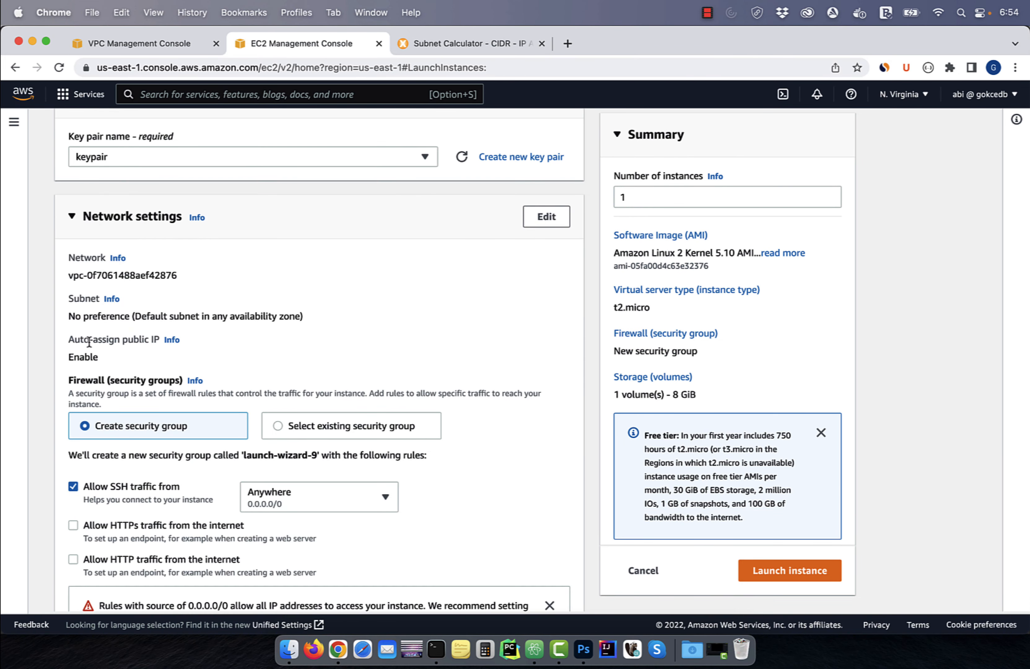
left_click(545, 217)
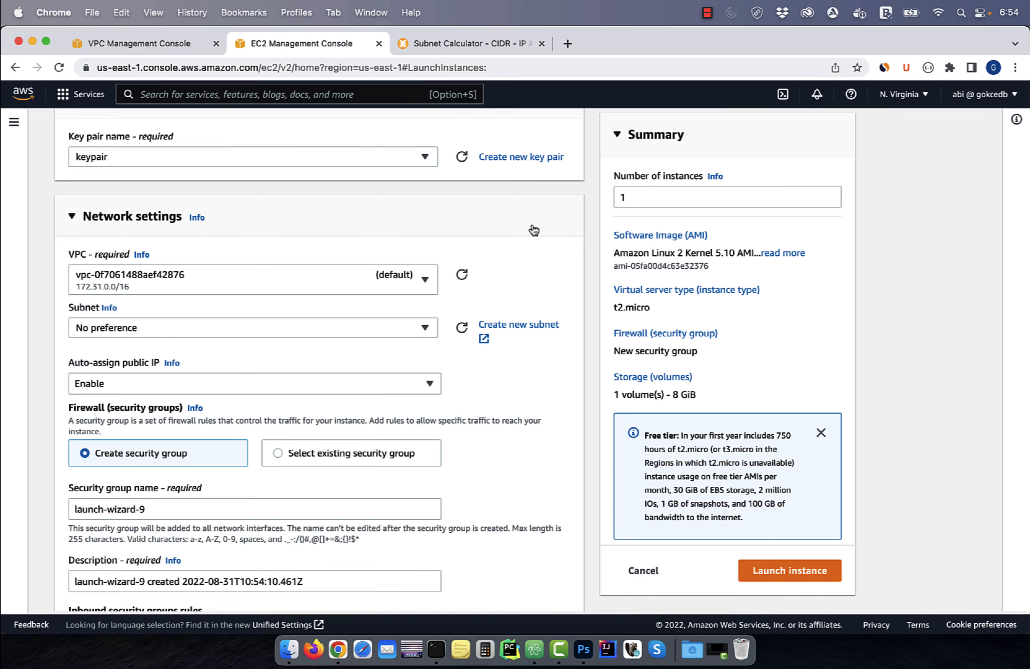
left_click(252, 326)
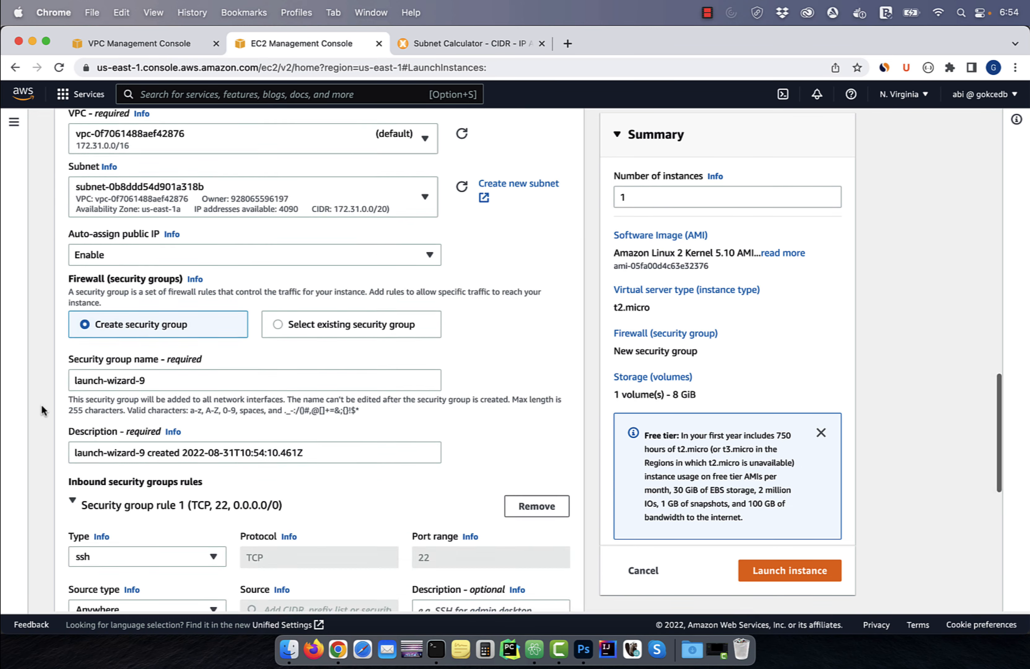
scroll("down", 3)
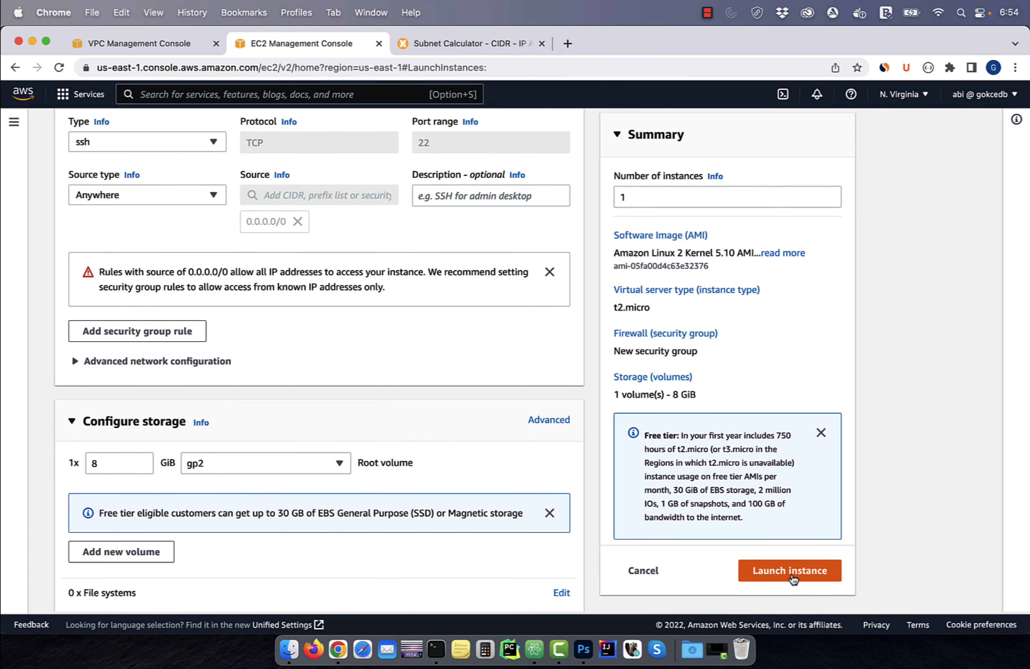
left_click(790, 569)
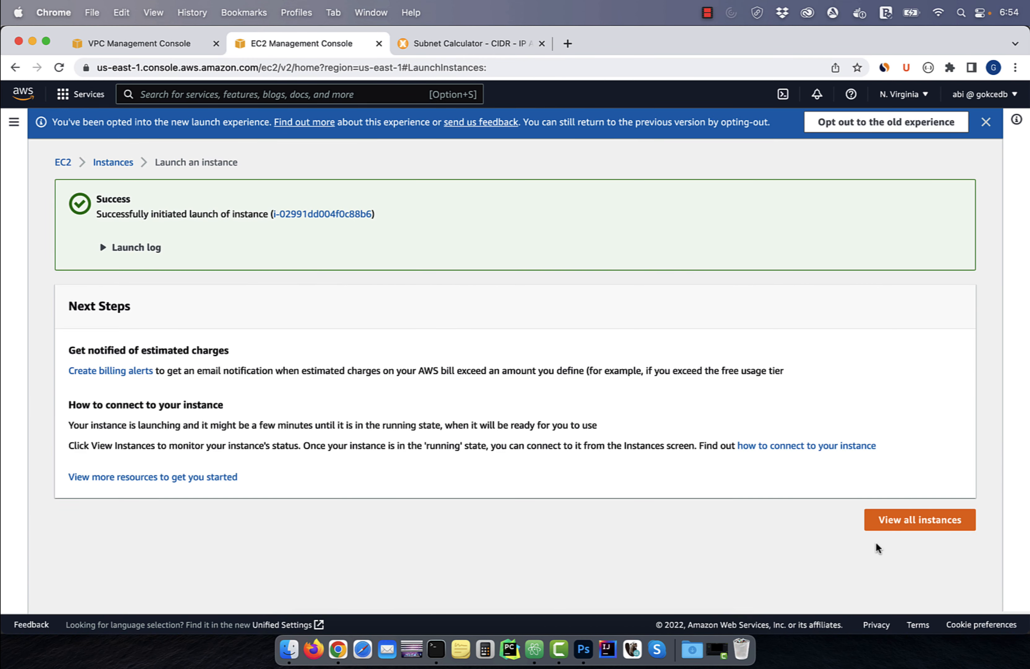
Step: Show the SSH client connection details and public DNS for public-subnet-ec2-1 from the instances list
left_click(919, 520)
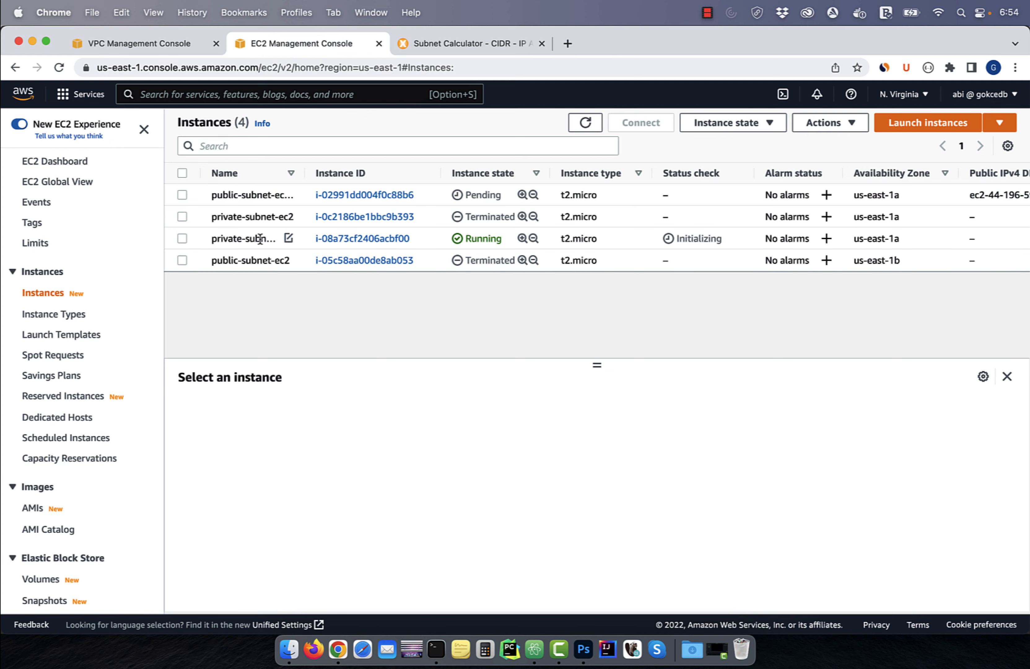
left_click(360, 238)
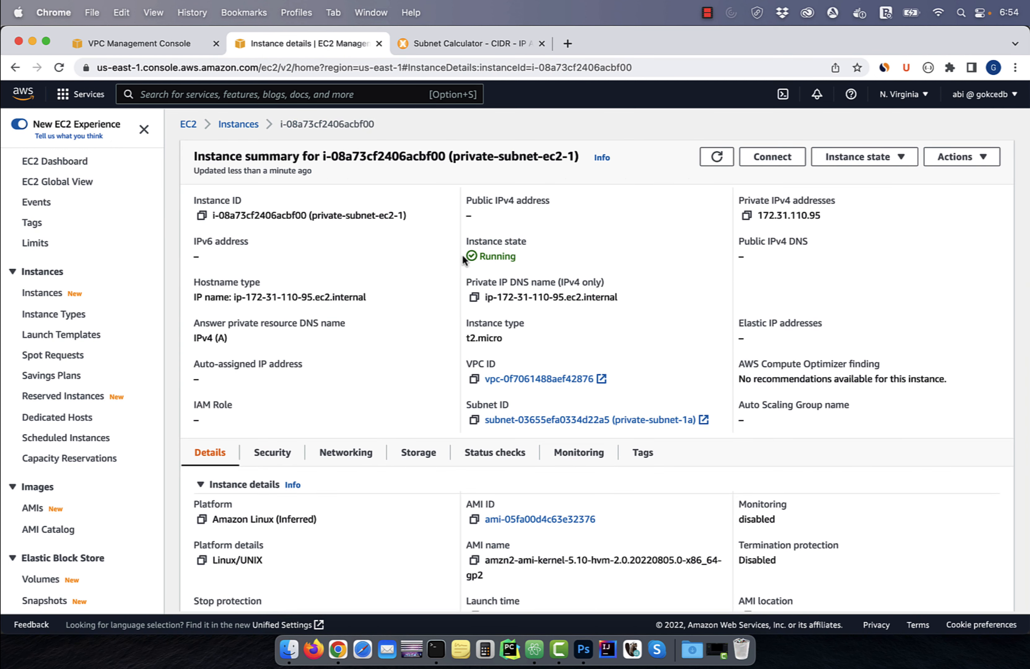
mouse_move(787, 217)
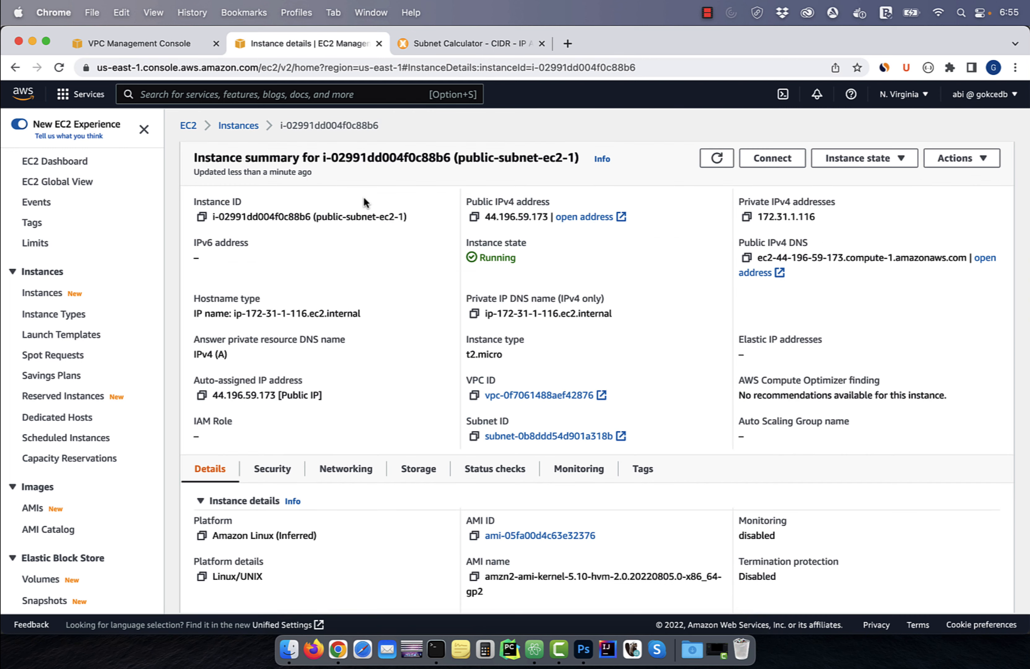
double_click(517, 216)
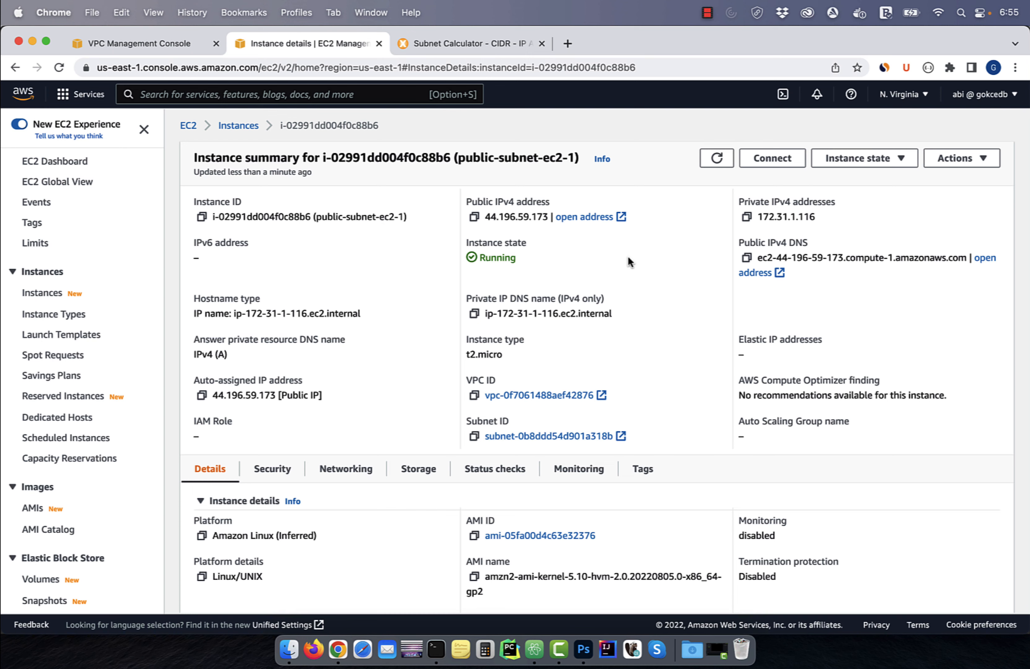
mouse_move(773, 158)
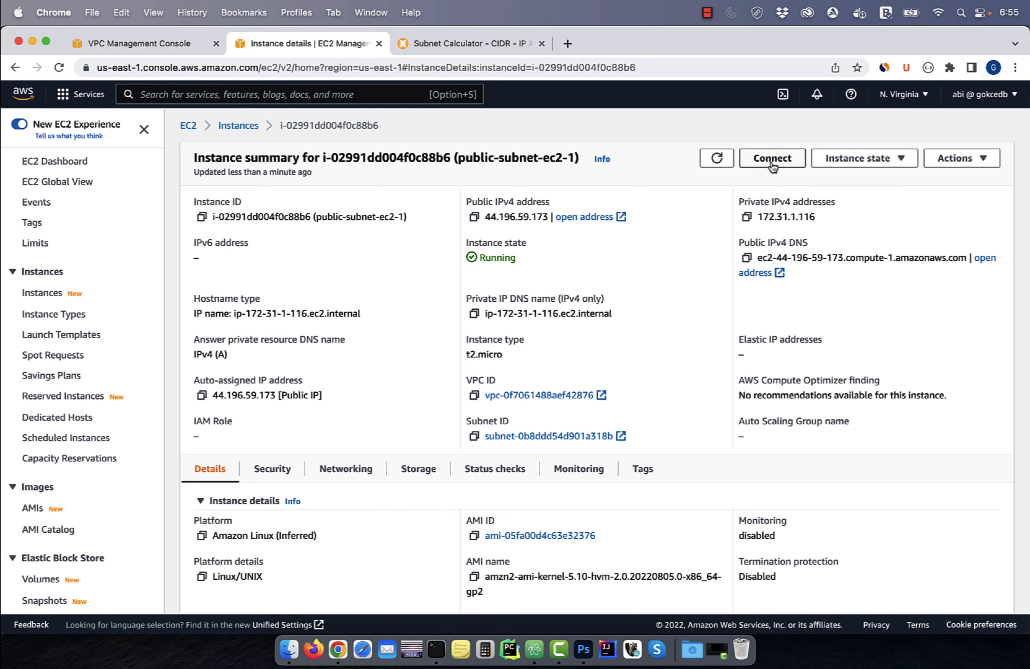
left_click(771, 158)
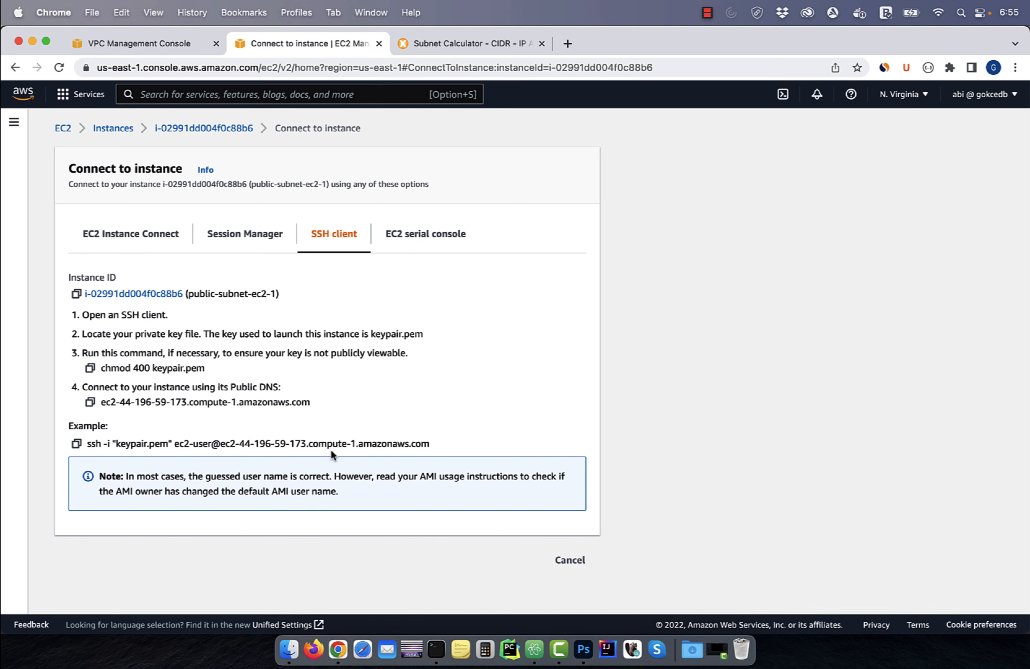
left_click(435, 649)
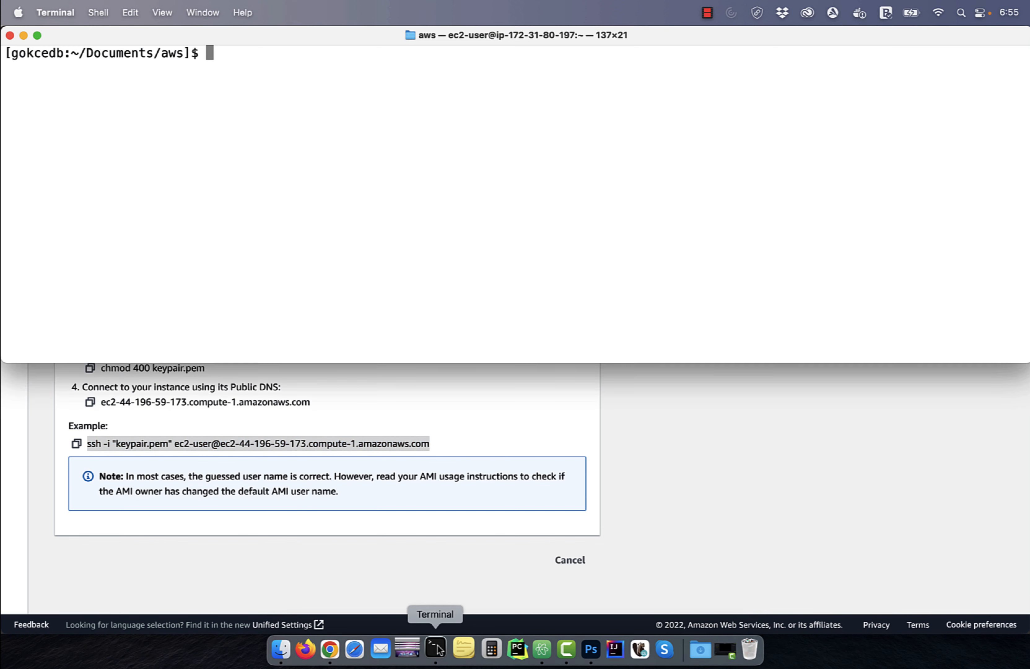
type("ls -tlrh")
type("yes")
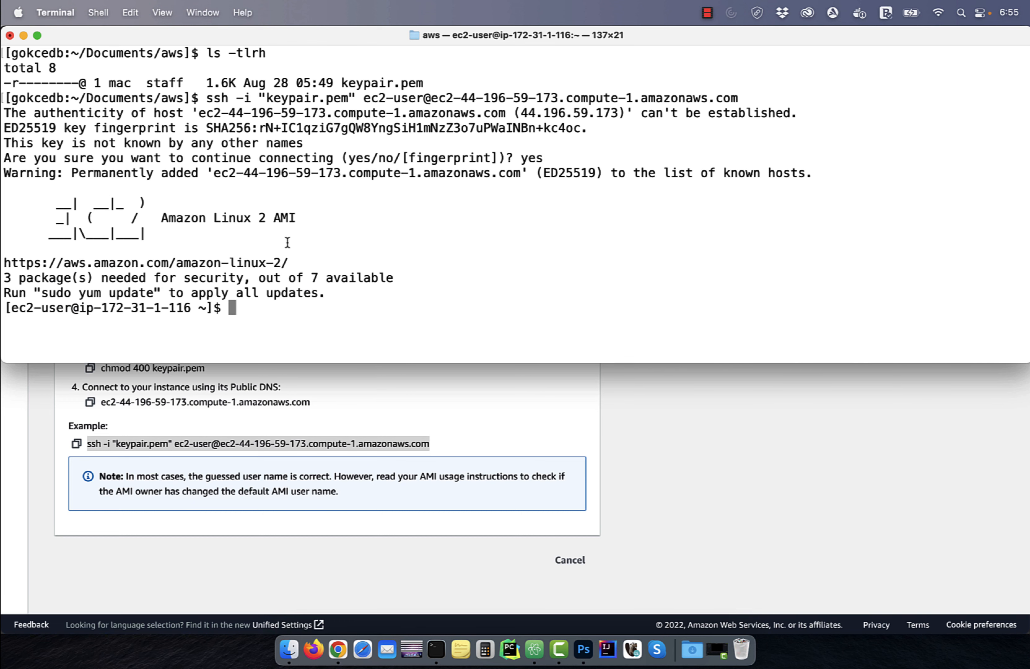
type("curl w")
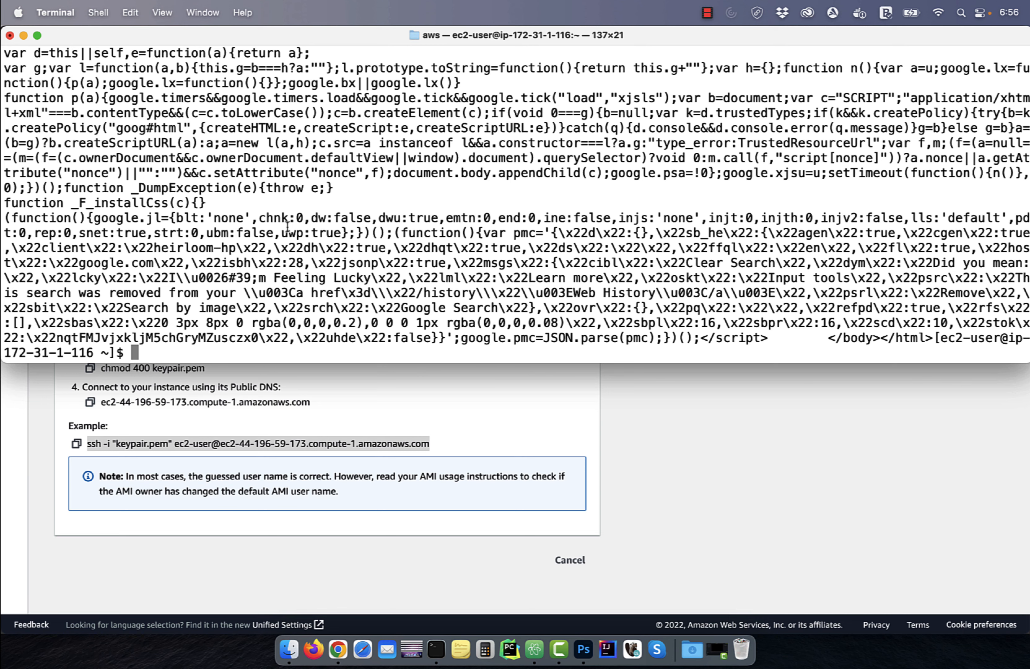
type("exit")
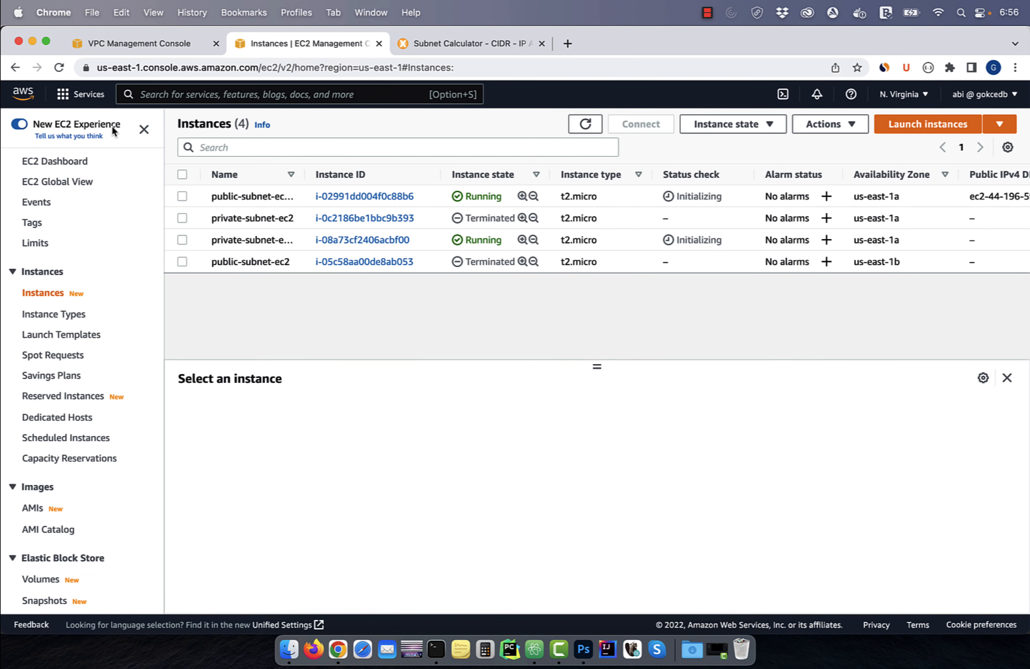
mouse_move(361, 240)
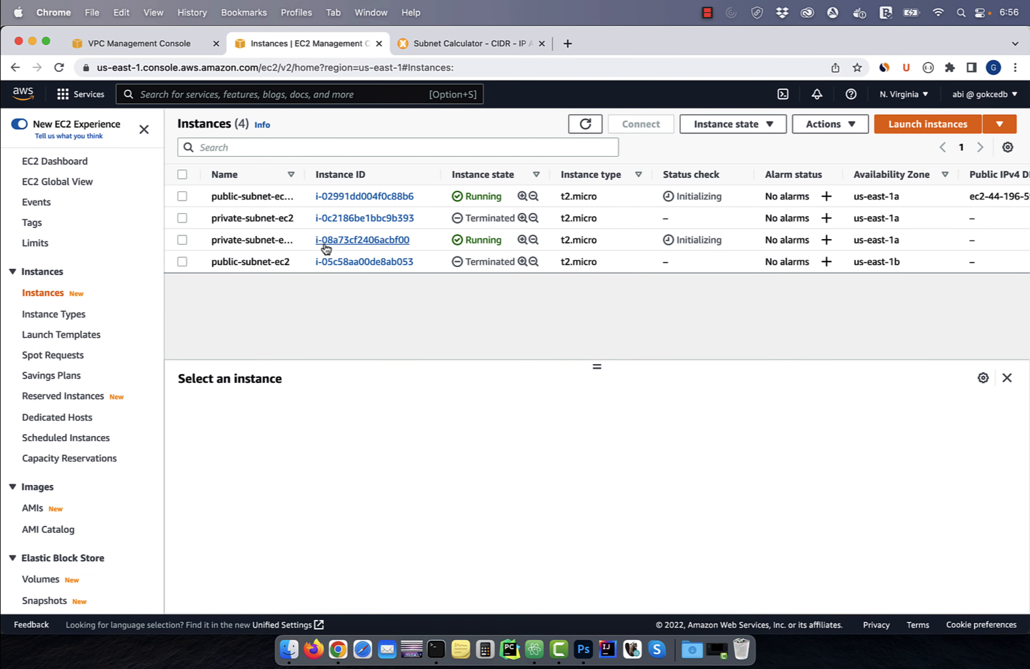
Step: Check private-subnet-ec2-1's SSH details (172.31.110.95) and reconnect to the public DNS with ssh -A agent forwarding
left_click(361, 239)
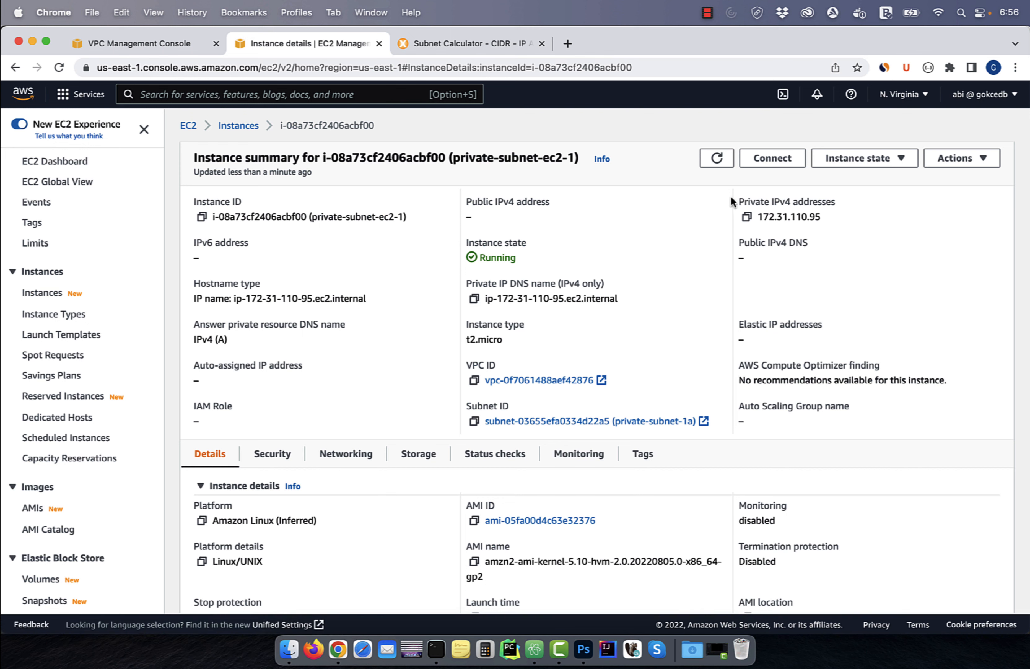
left_click(771, 157)
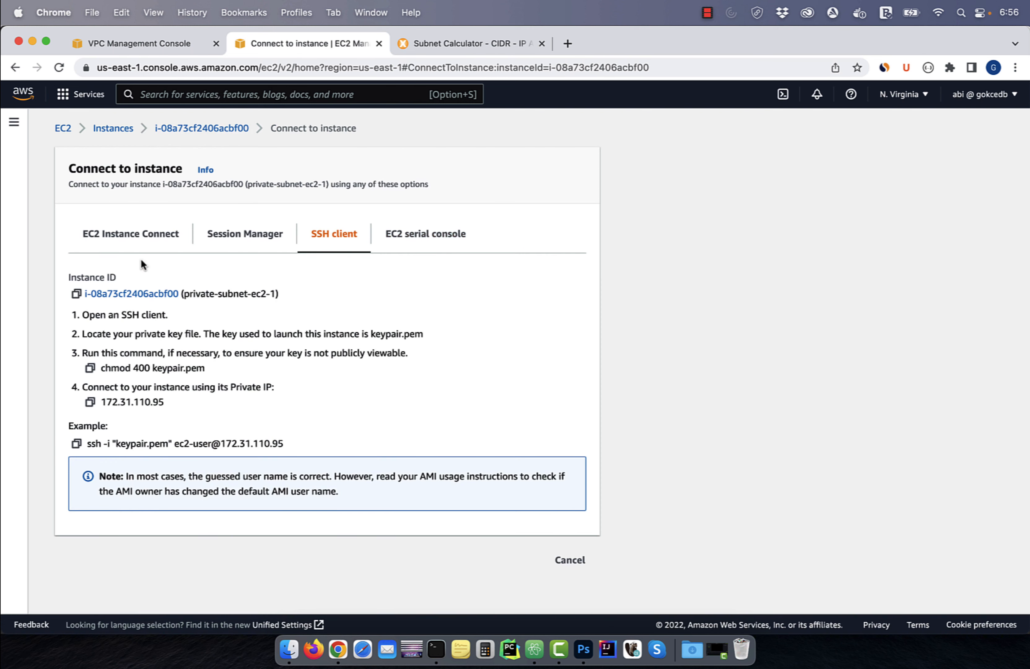
left_click(130, 233)
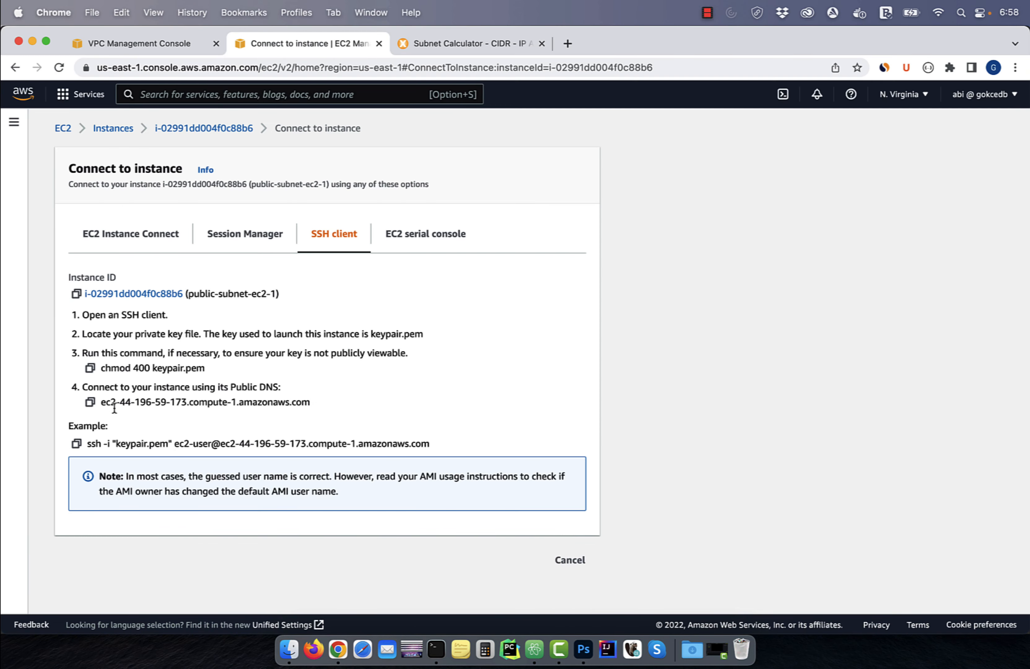
double_click(205, 401)
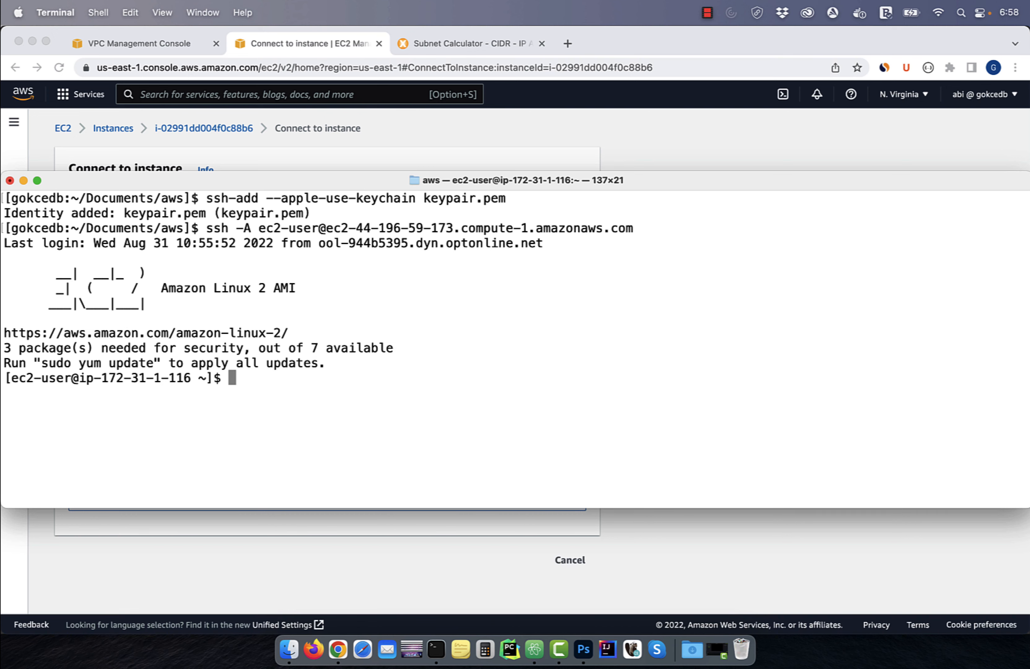
mouse_move(504, 359)
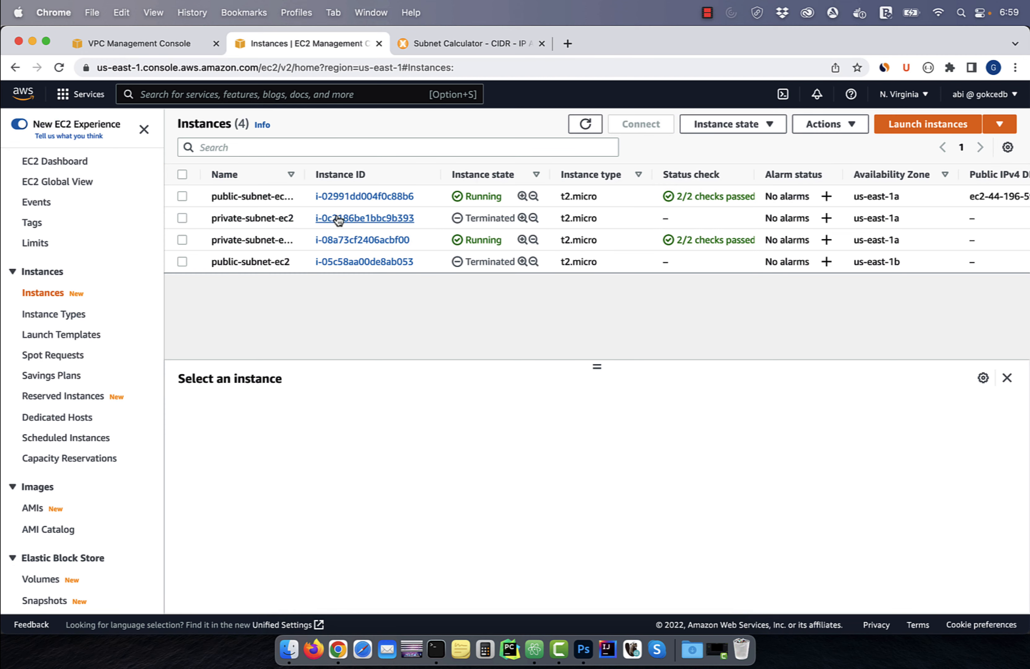
left_click(361, 240)
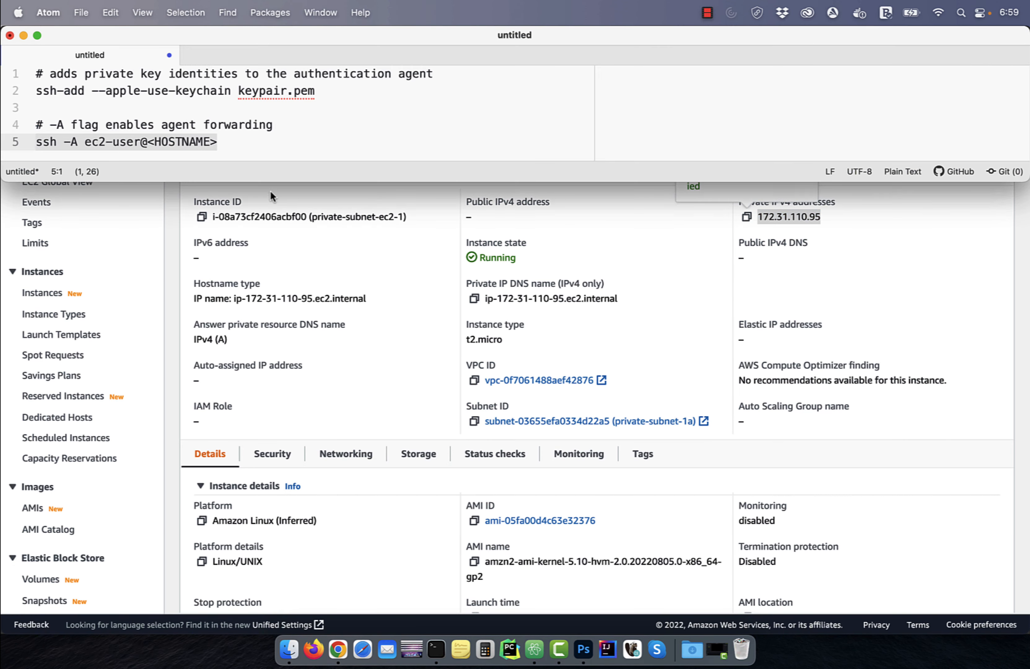
type("172.31.110.95")
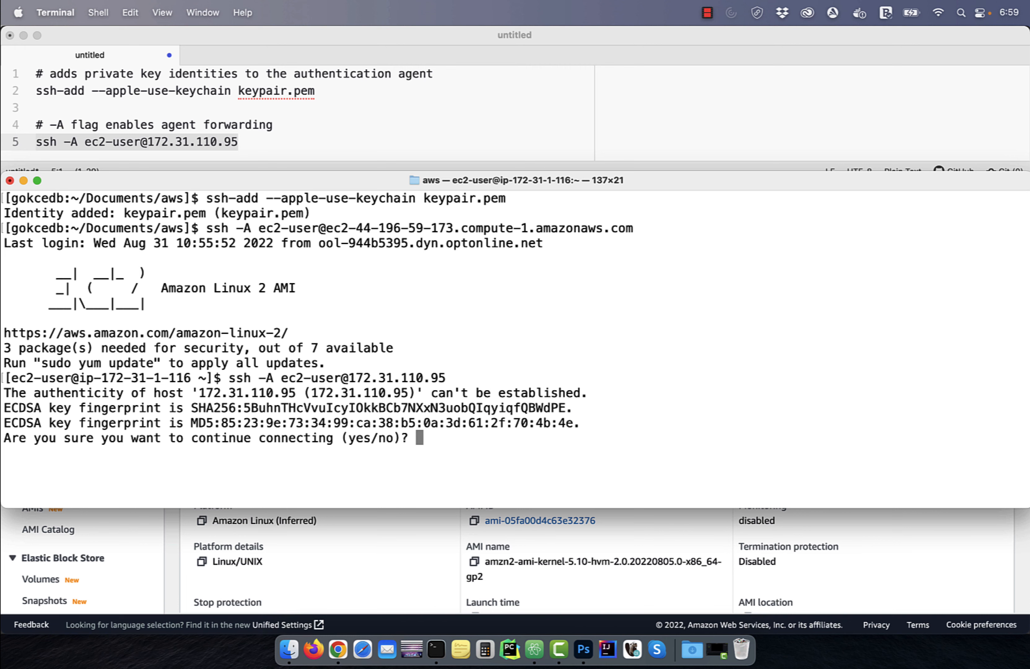
type("yes")
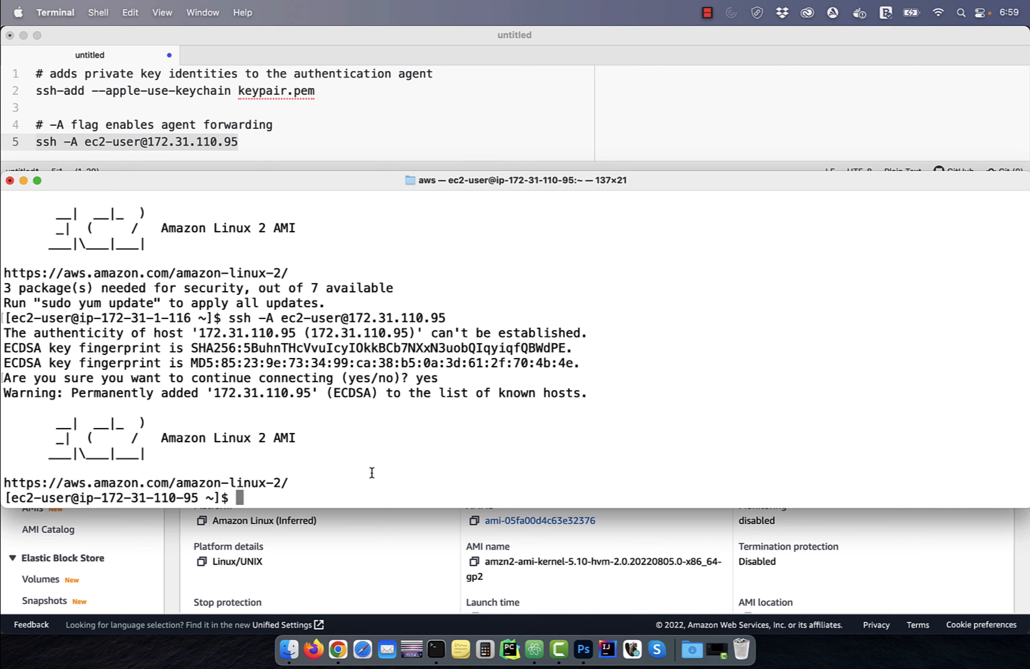
type("curl www")
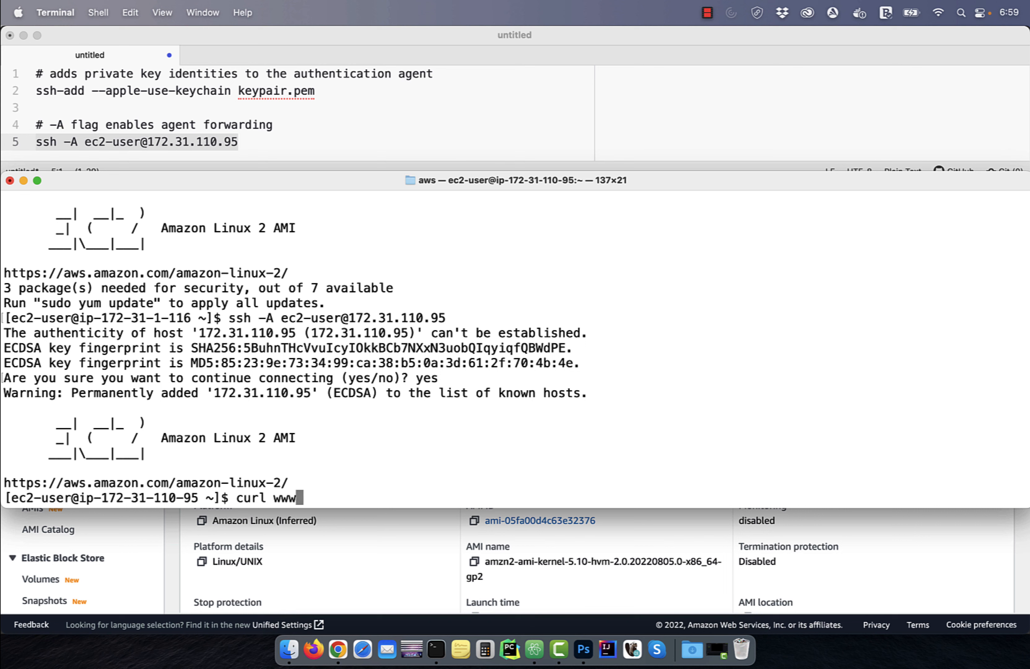
type(".google.com")
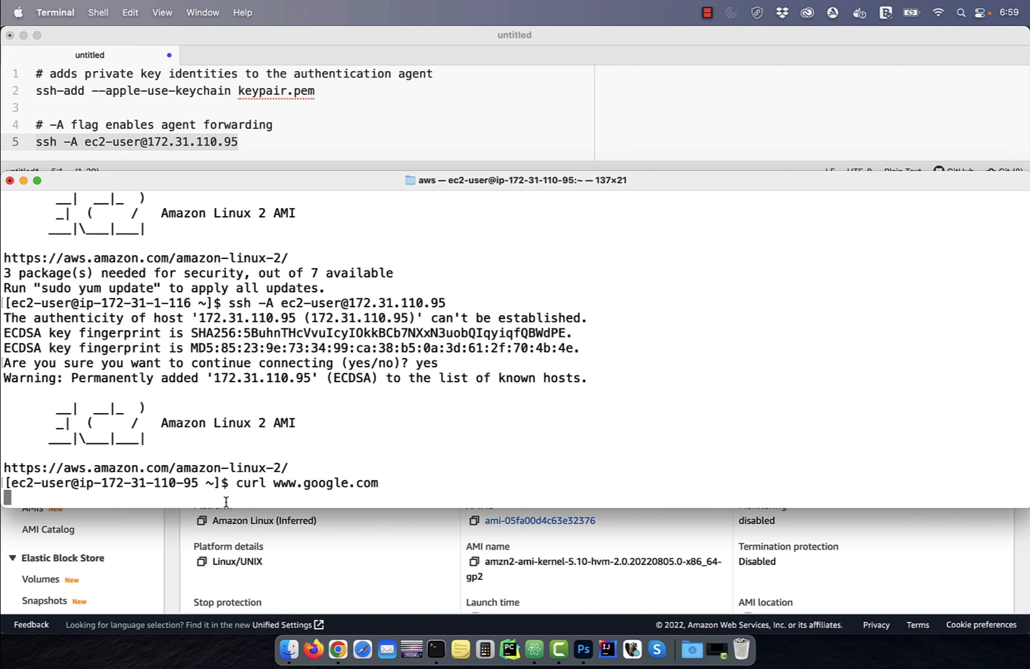
key("ctrl+c")
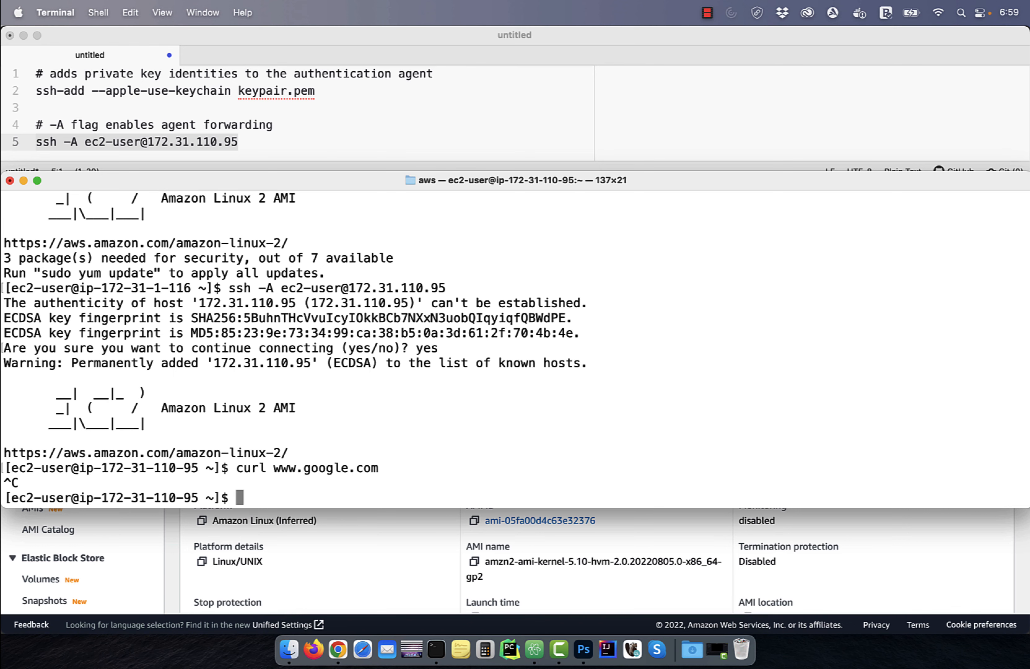